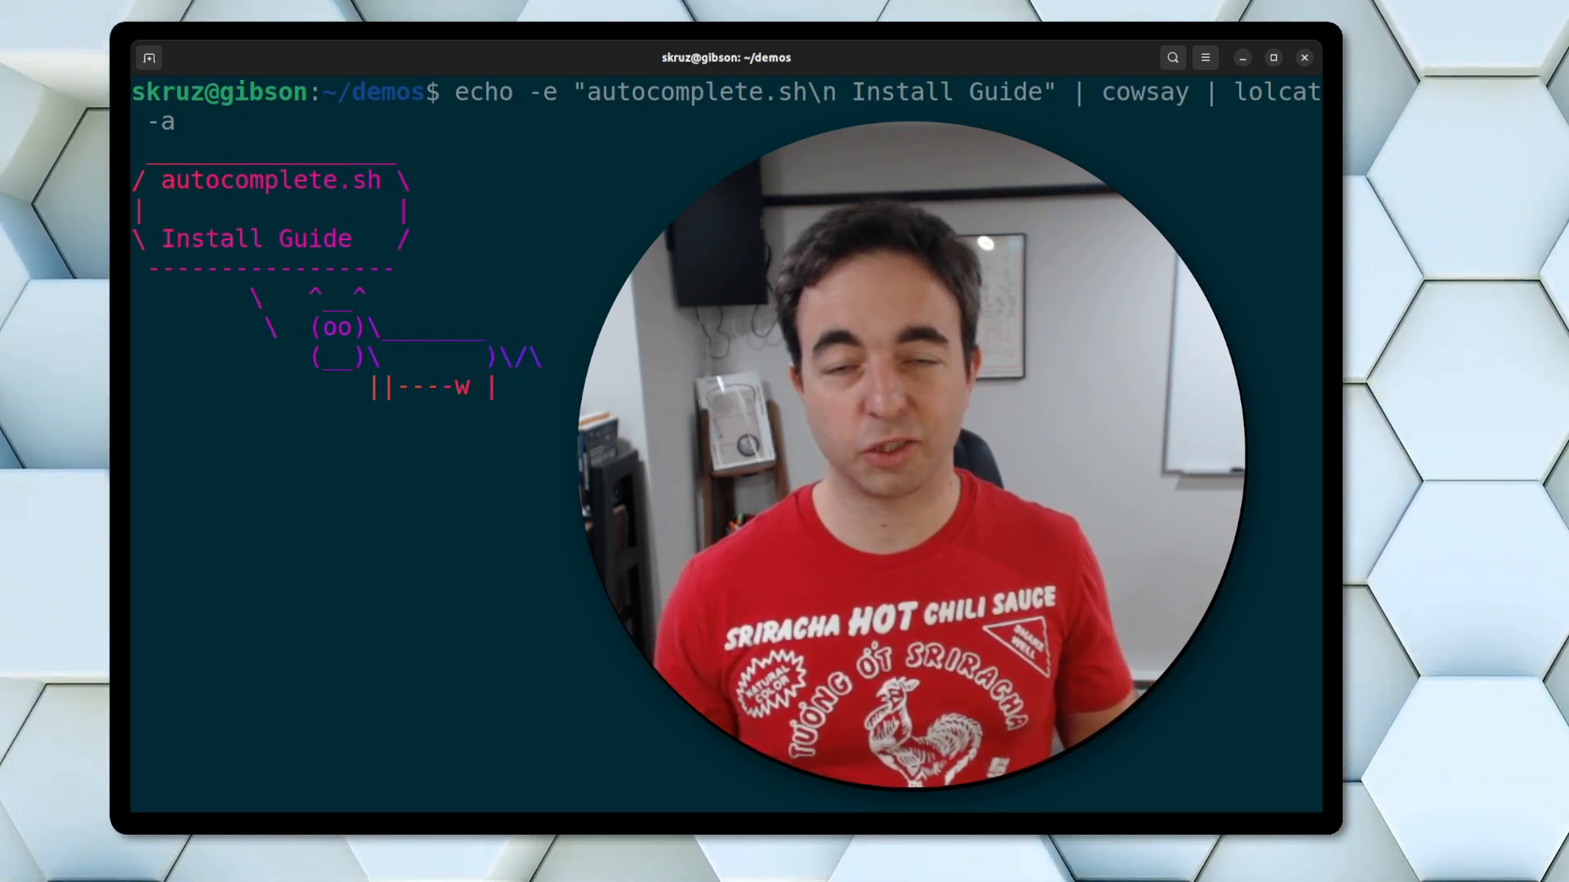
Run clear to empty the terminal of the cowsay install-guide banner.
{"action": "type", "text": "clear"}
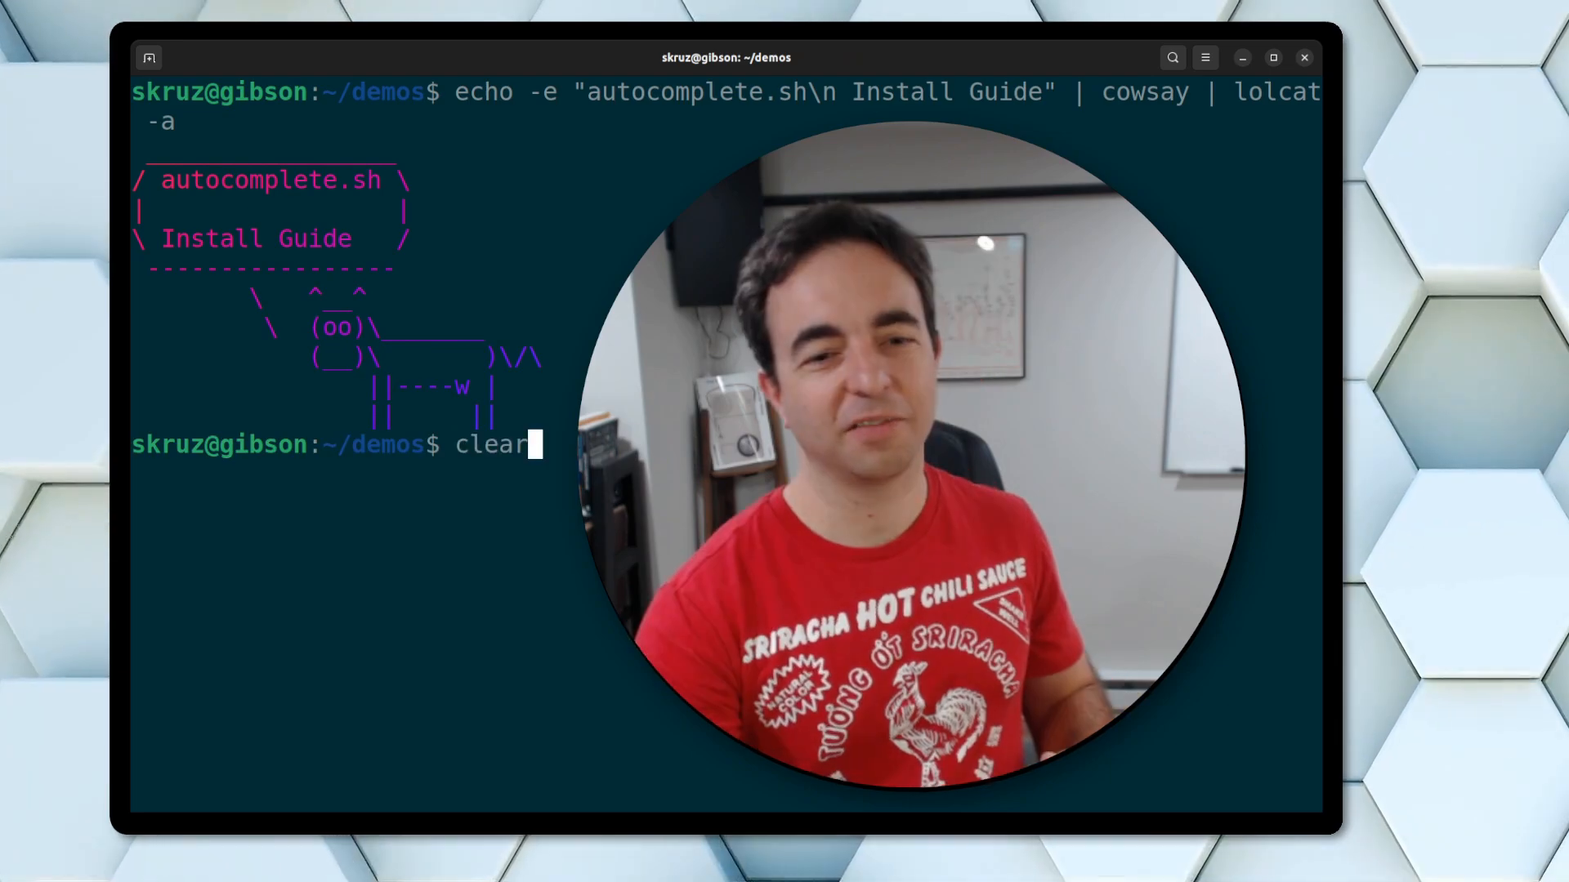
{"action": "key", "text": "Return"}
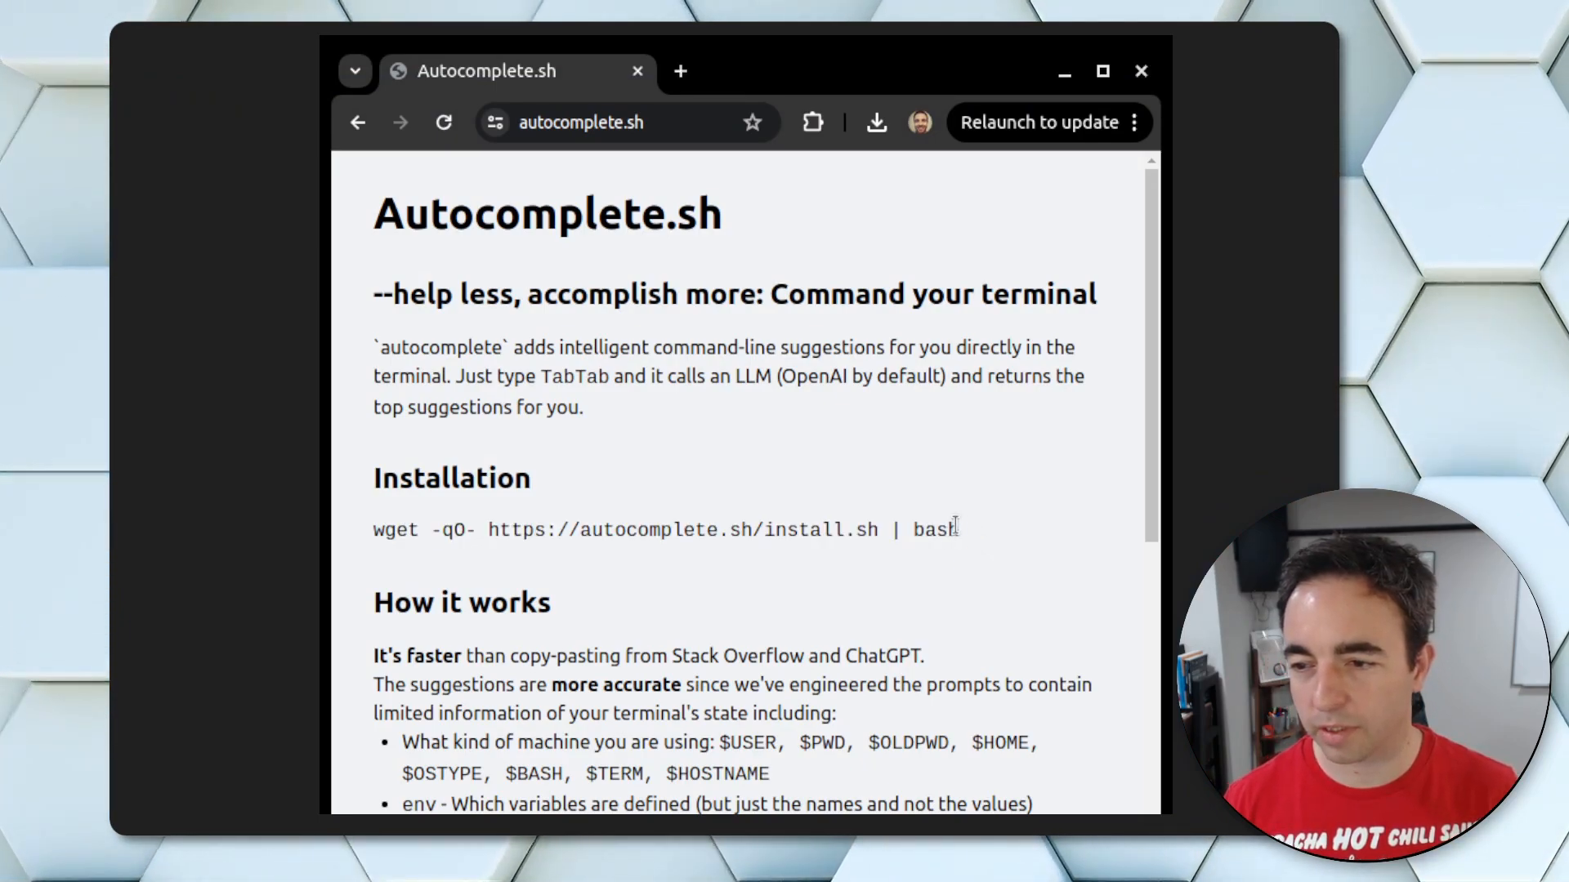
Select the whole wget install line under Installation on the autocomplete.sh page.
{"action": "triple_click", "coordinate": [665, 529]}
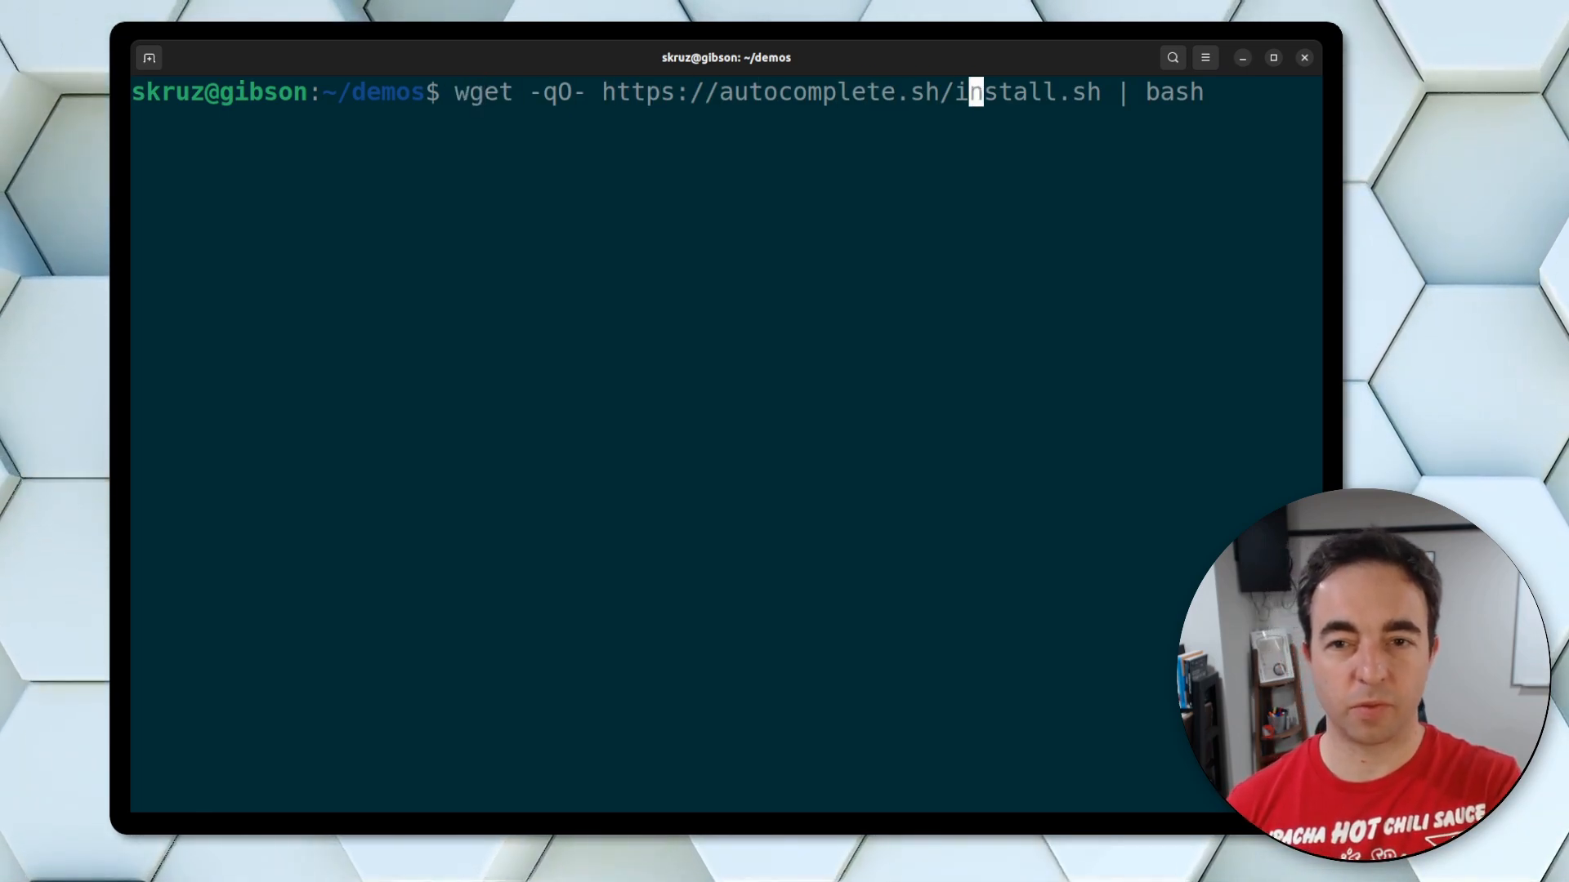
Run the pasted wget install command and accept defaults at the OpenAI API key prompt.
{"action": "key", "text": "End"}
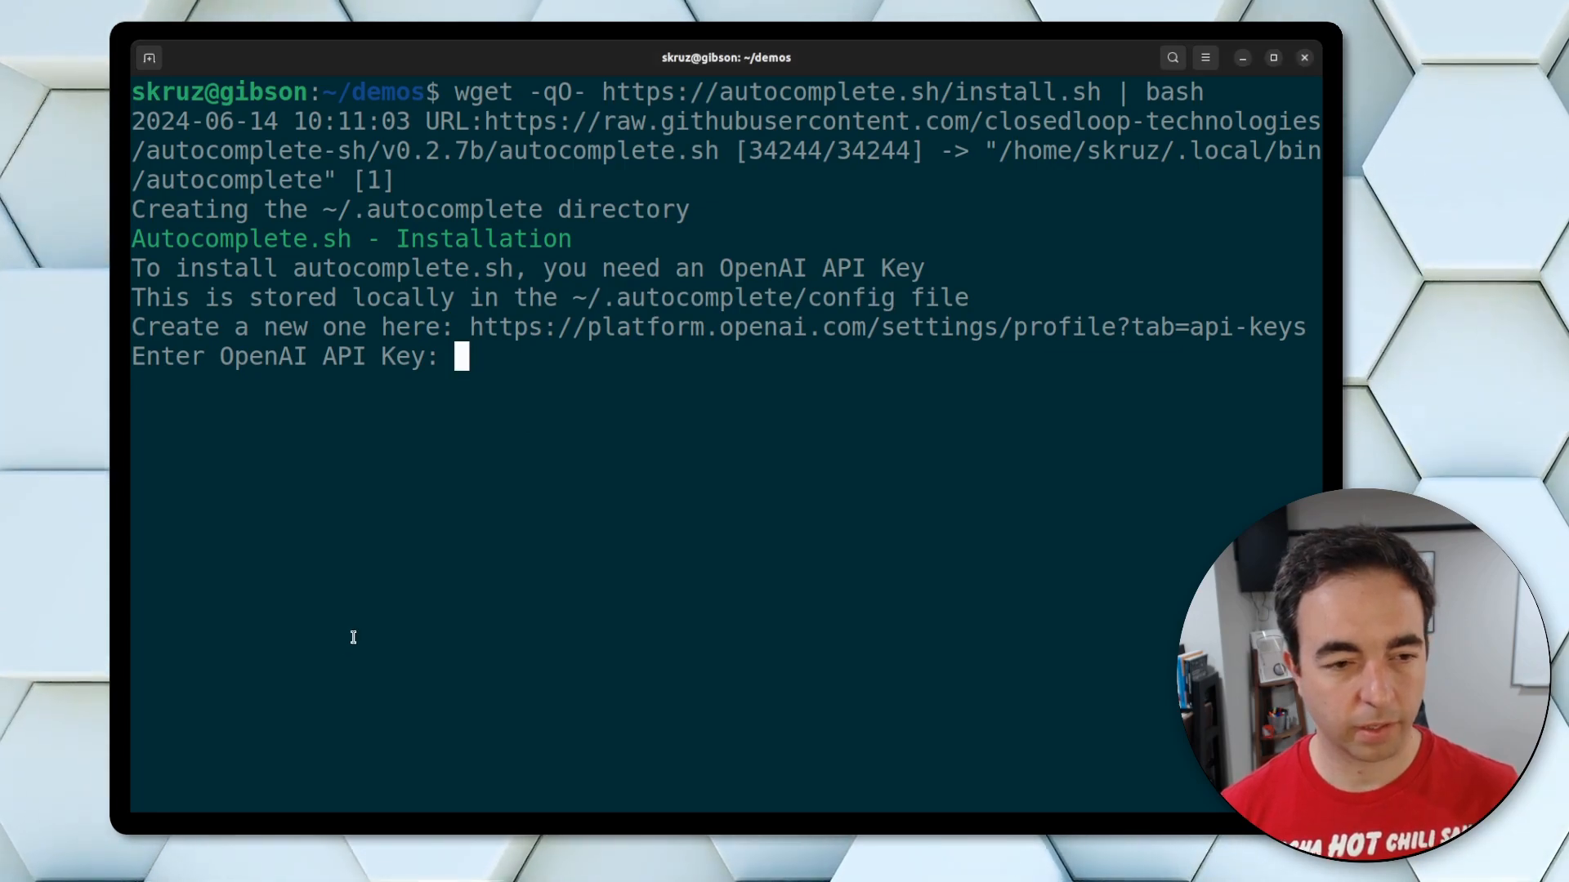
{"action": "key", "text": "Return"}
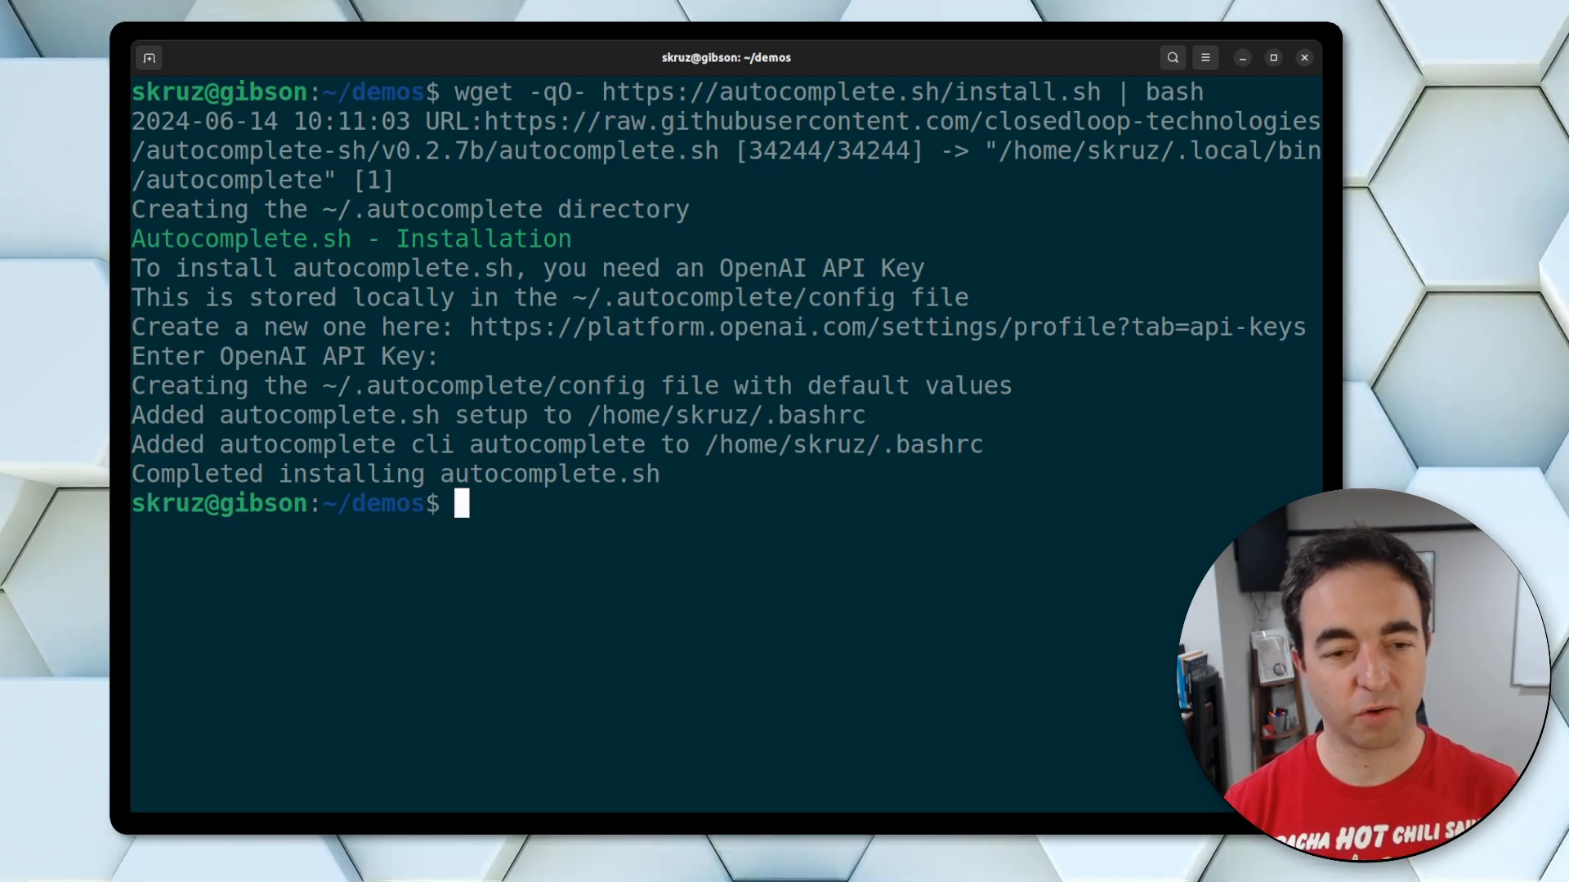
{"action": "type", "text": "ff"}
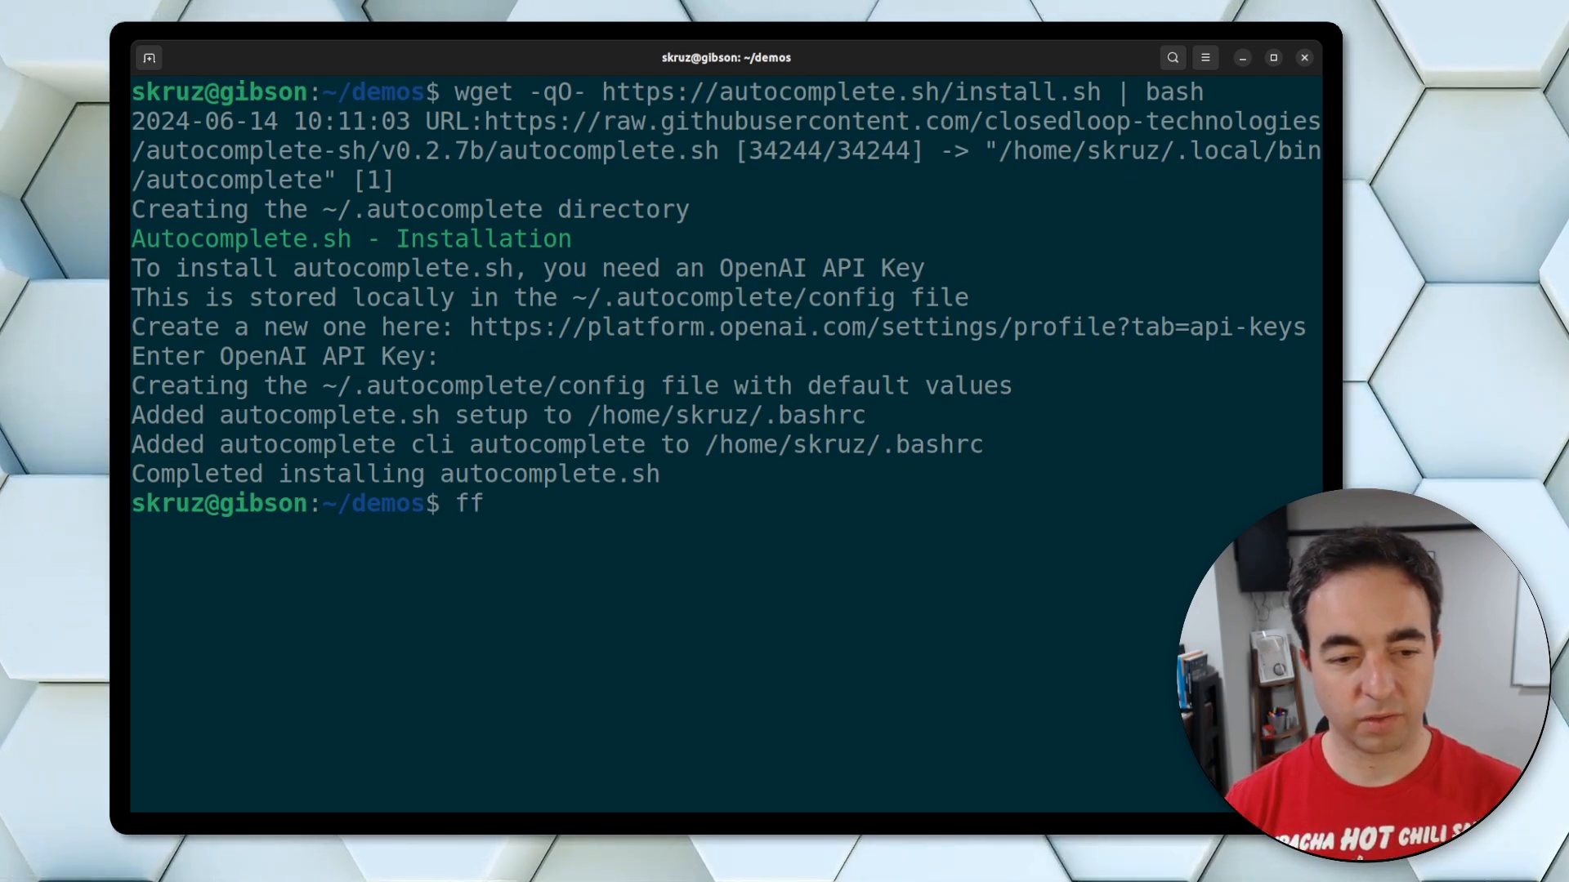
{"action": "type", "text": "wg"}
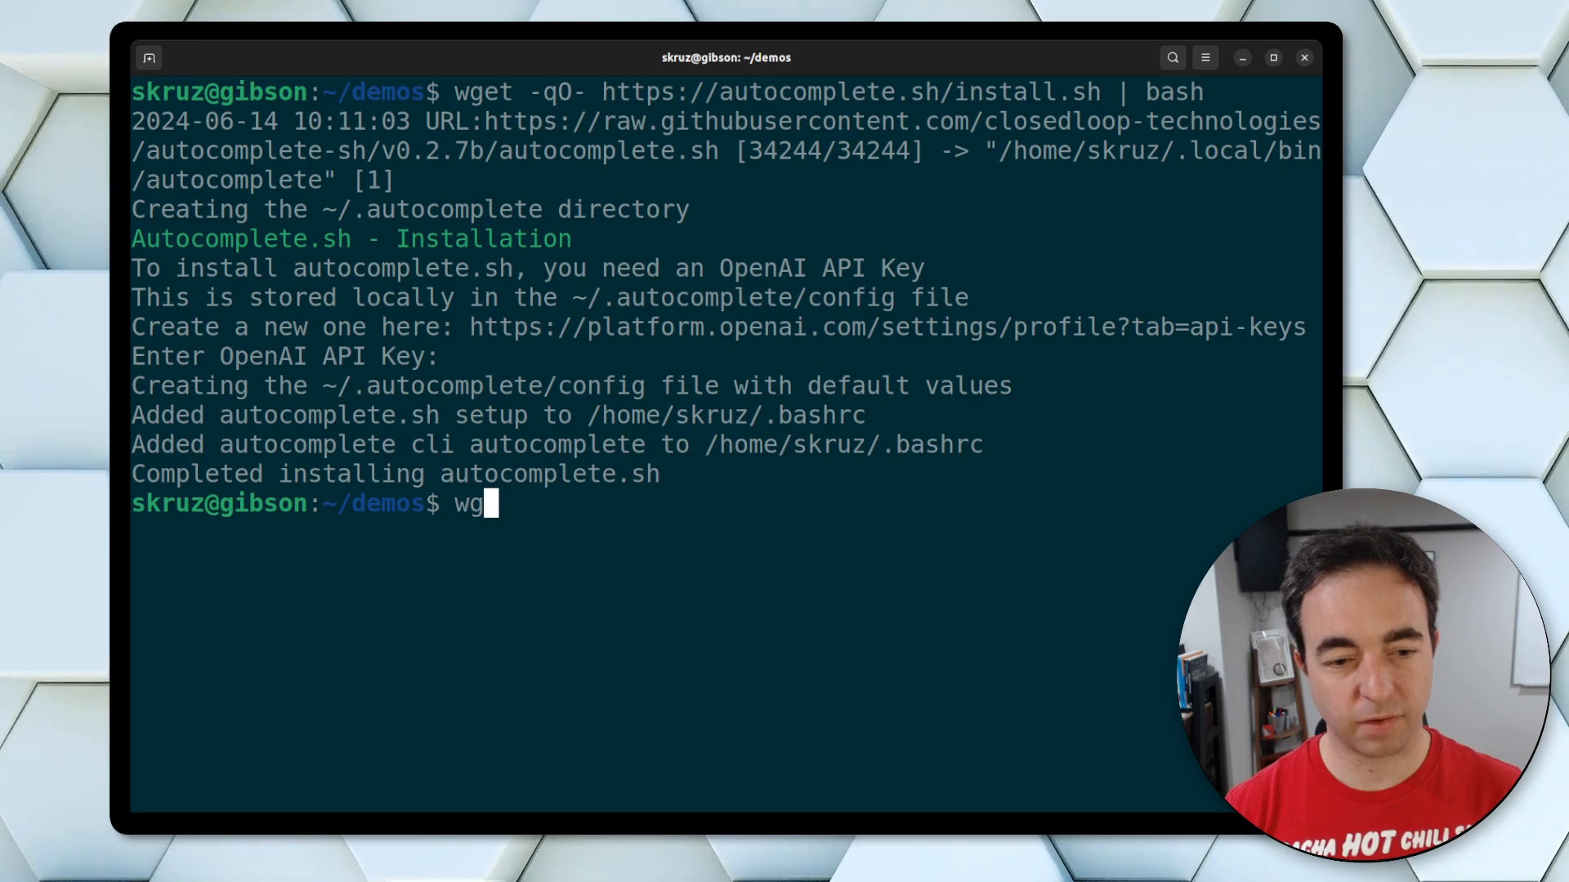
{"action": "type", "text": "et"}
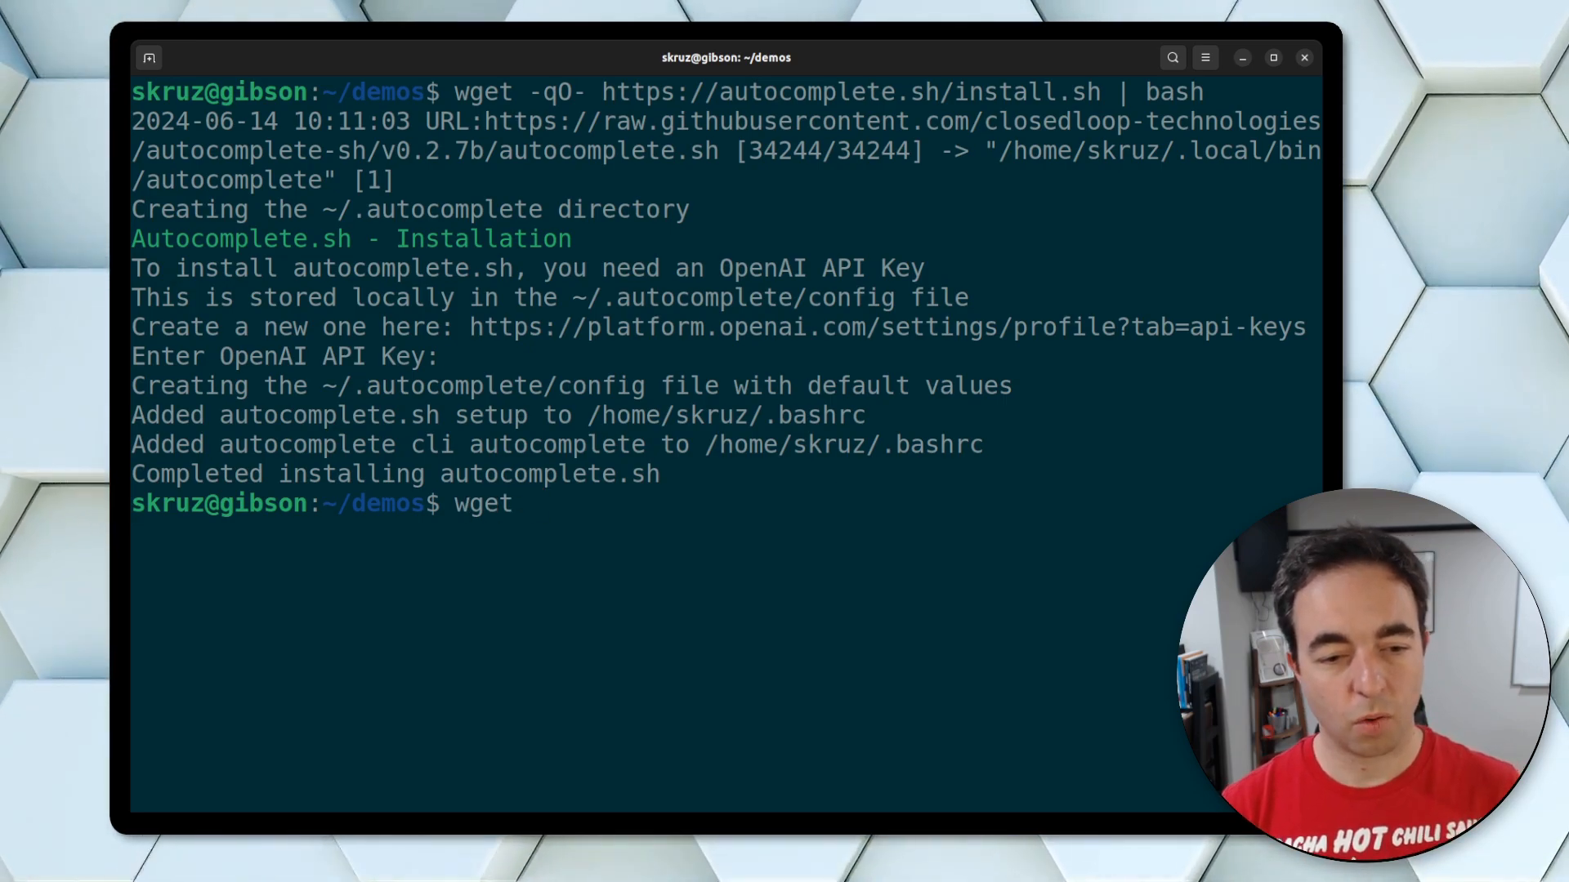
{"action": "key", "text": "ctrl+c"}
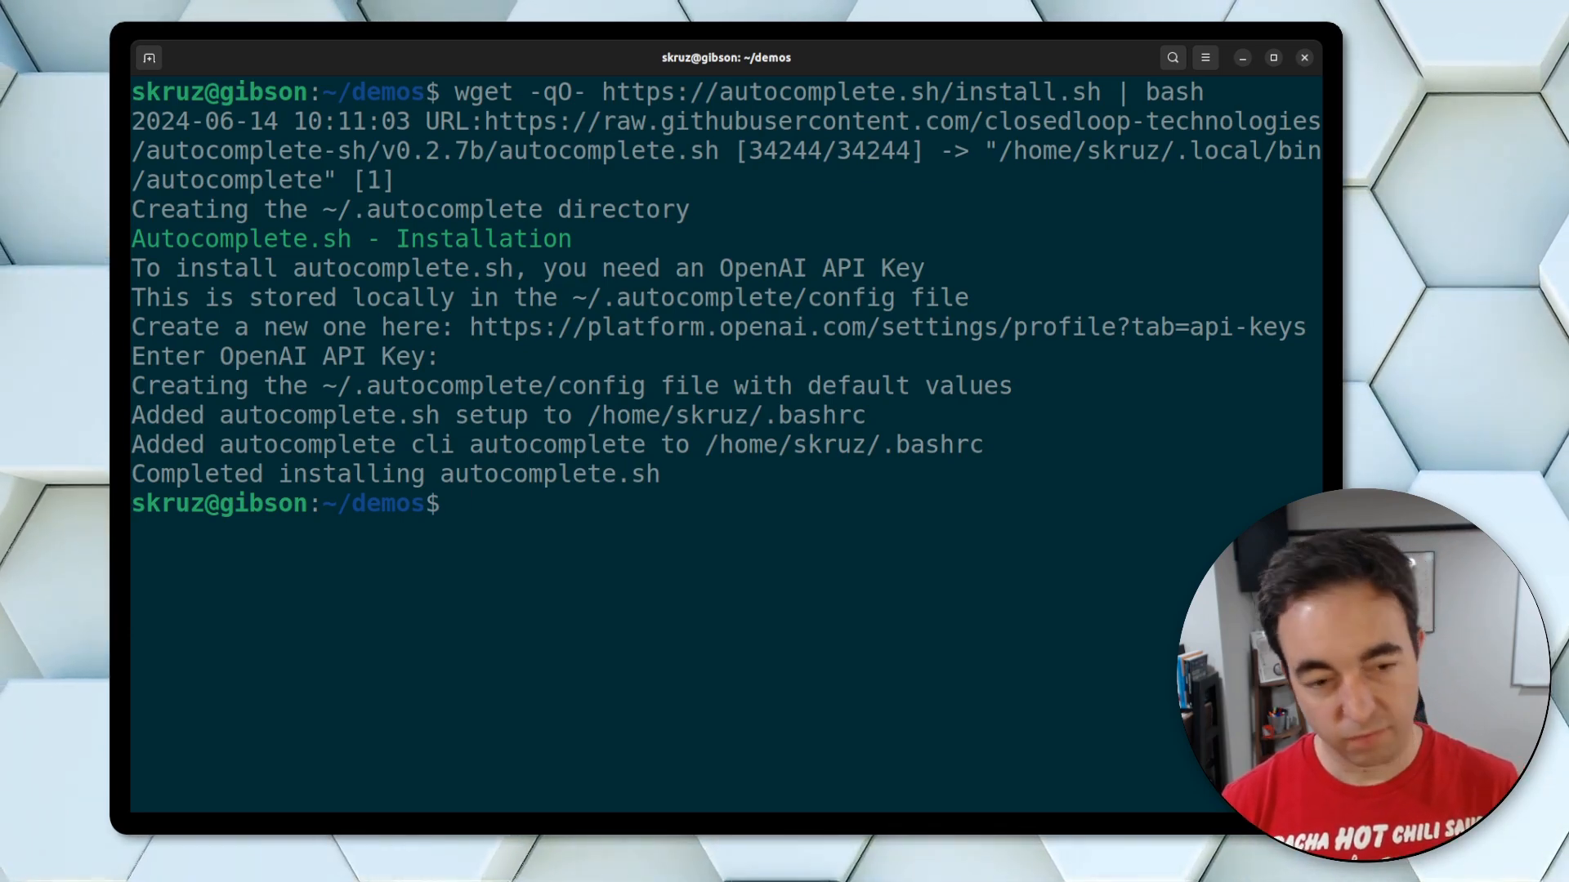
Write the comment "# write word 'autocomplete.sh' in green in ASCII" at the prompt.
{"action": "type", "text": "#"}
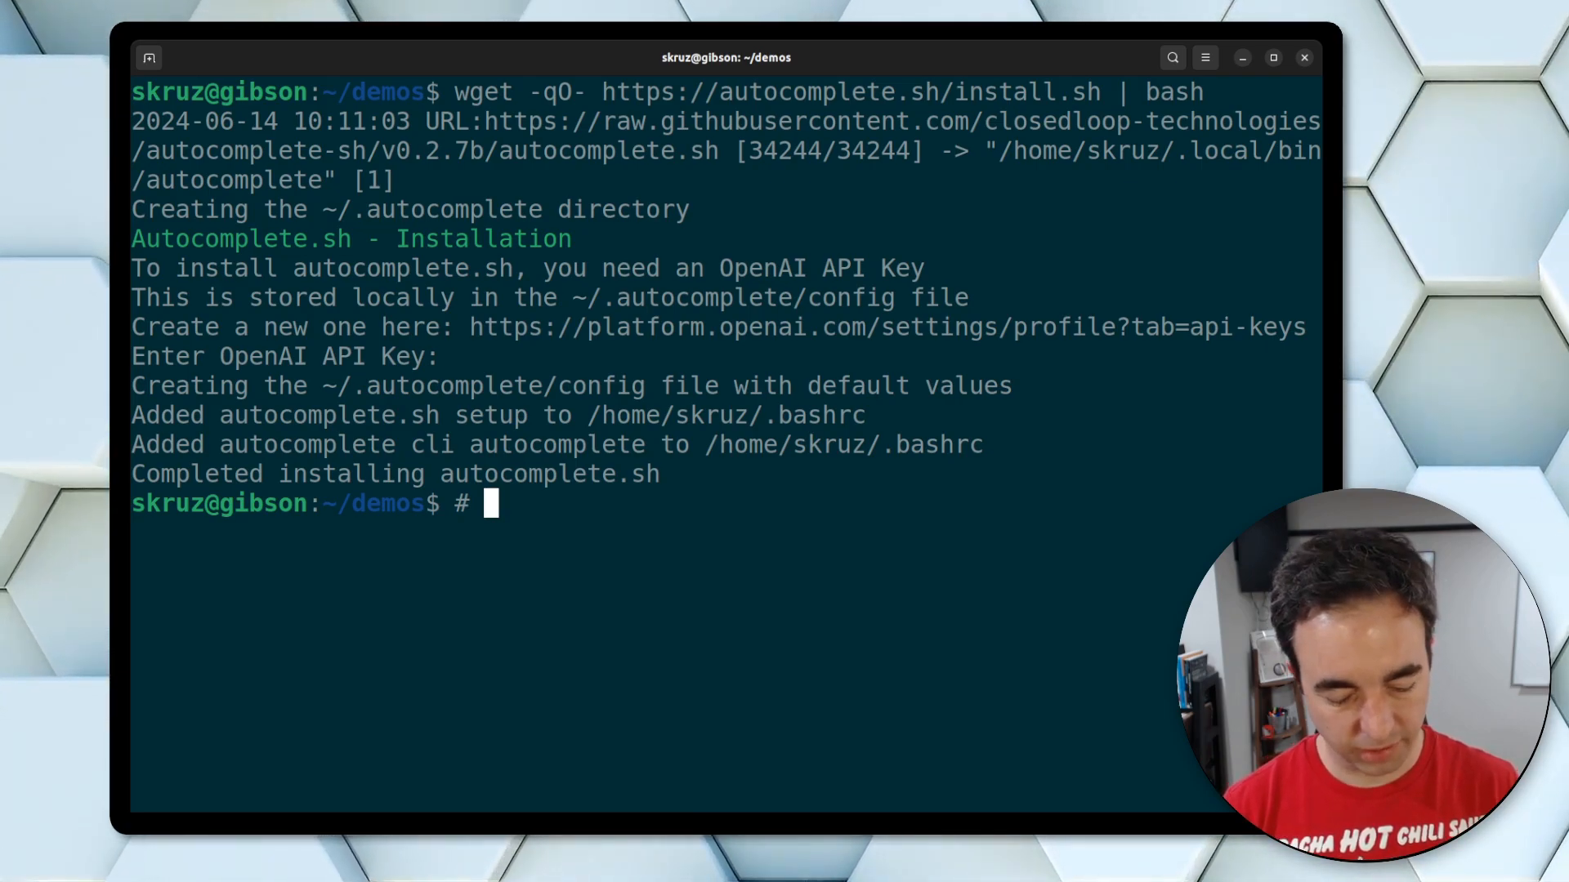
{"action": "type", "text": "write word 'autocomple"}
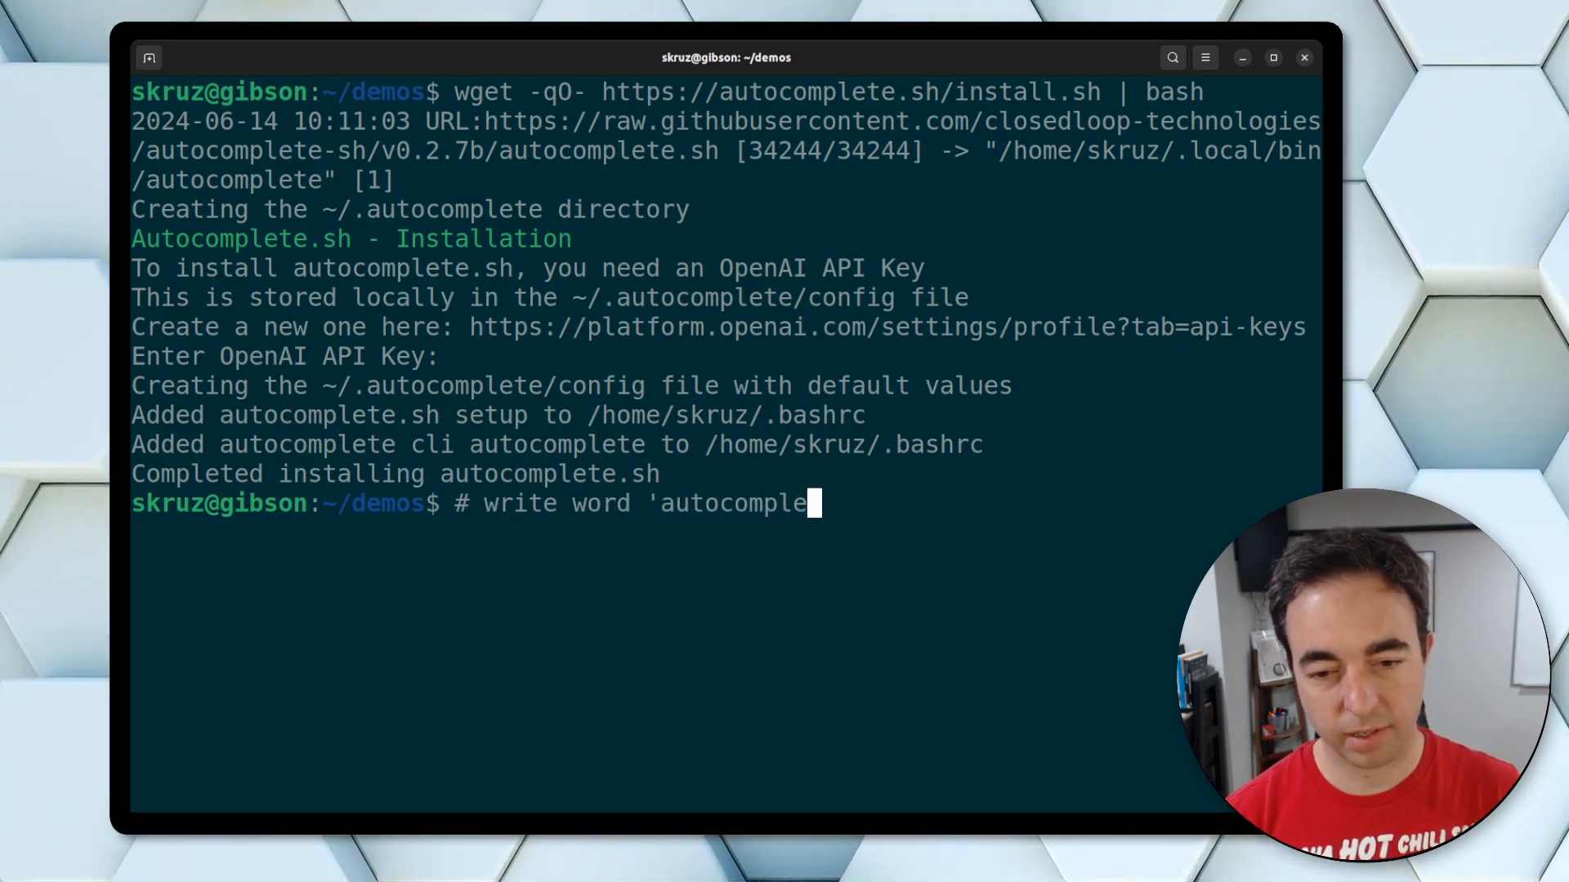
{"action": "type", "text": ".sh'"}
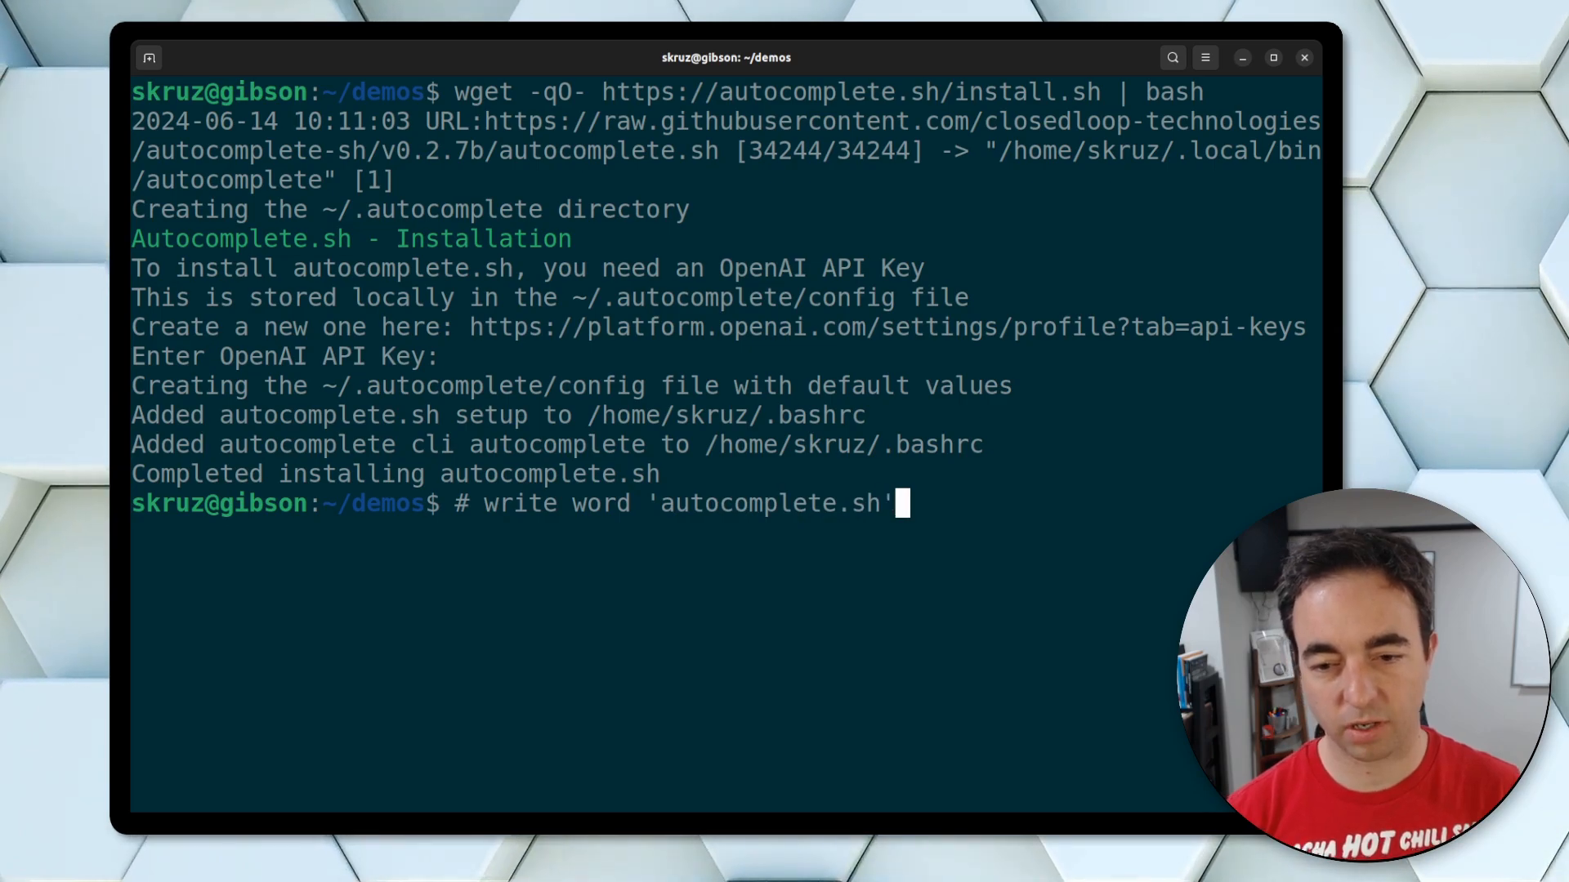
{"action": "type", "text": "in green in AS"}
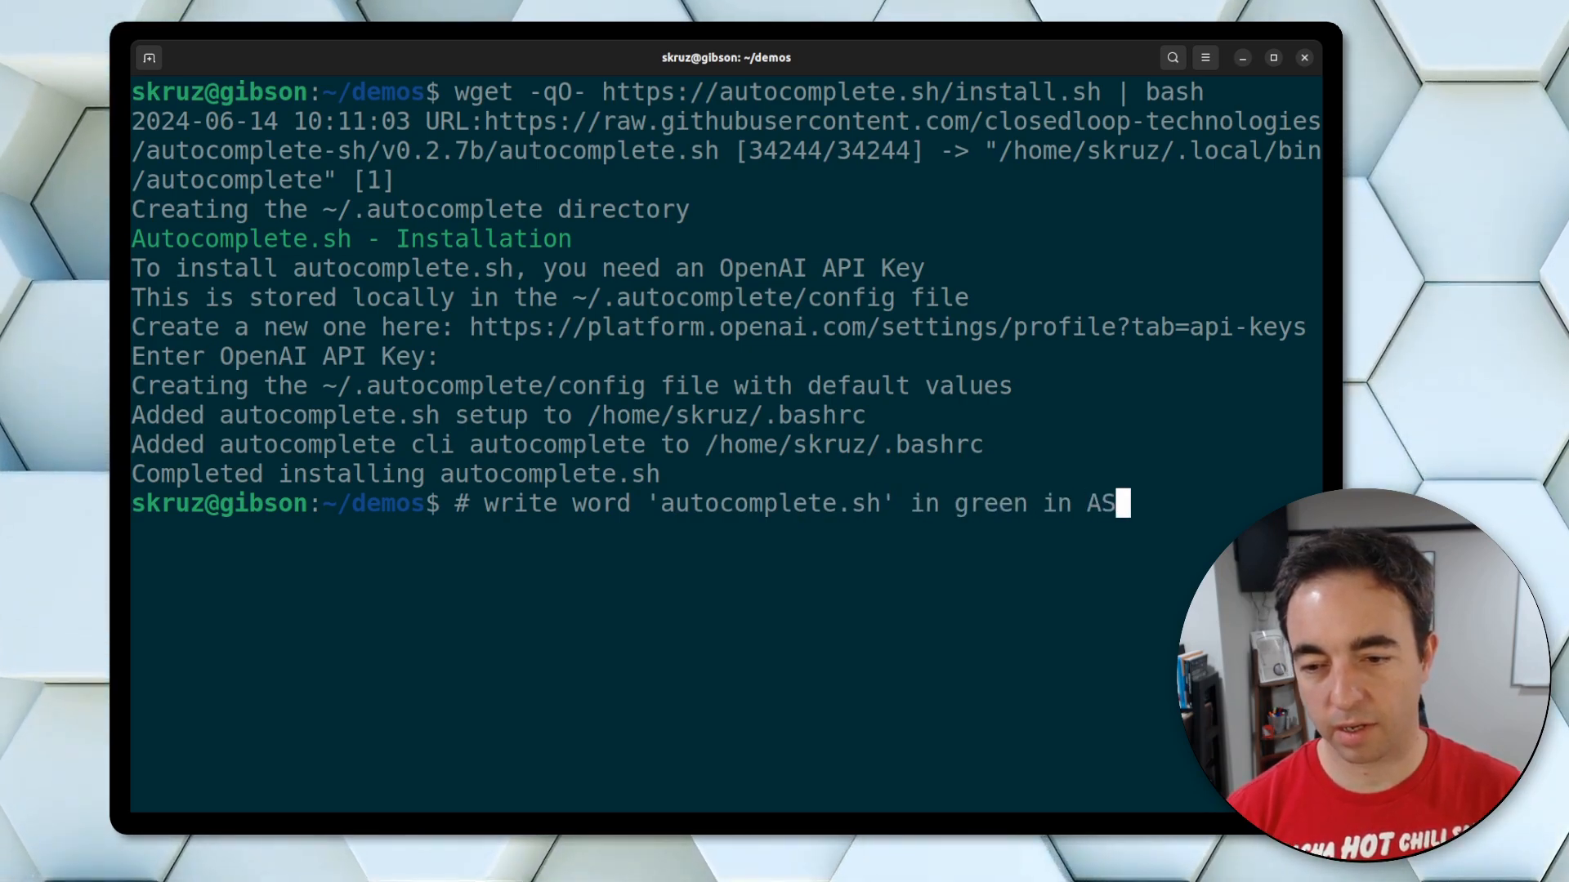
{"action": "type", "text": "II"}
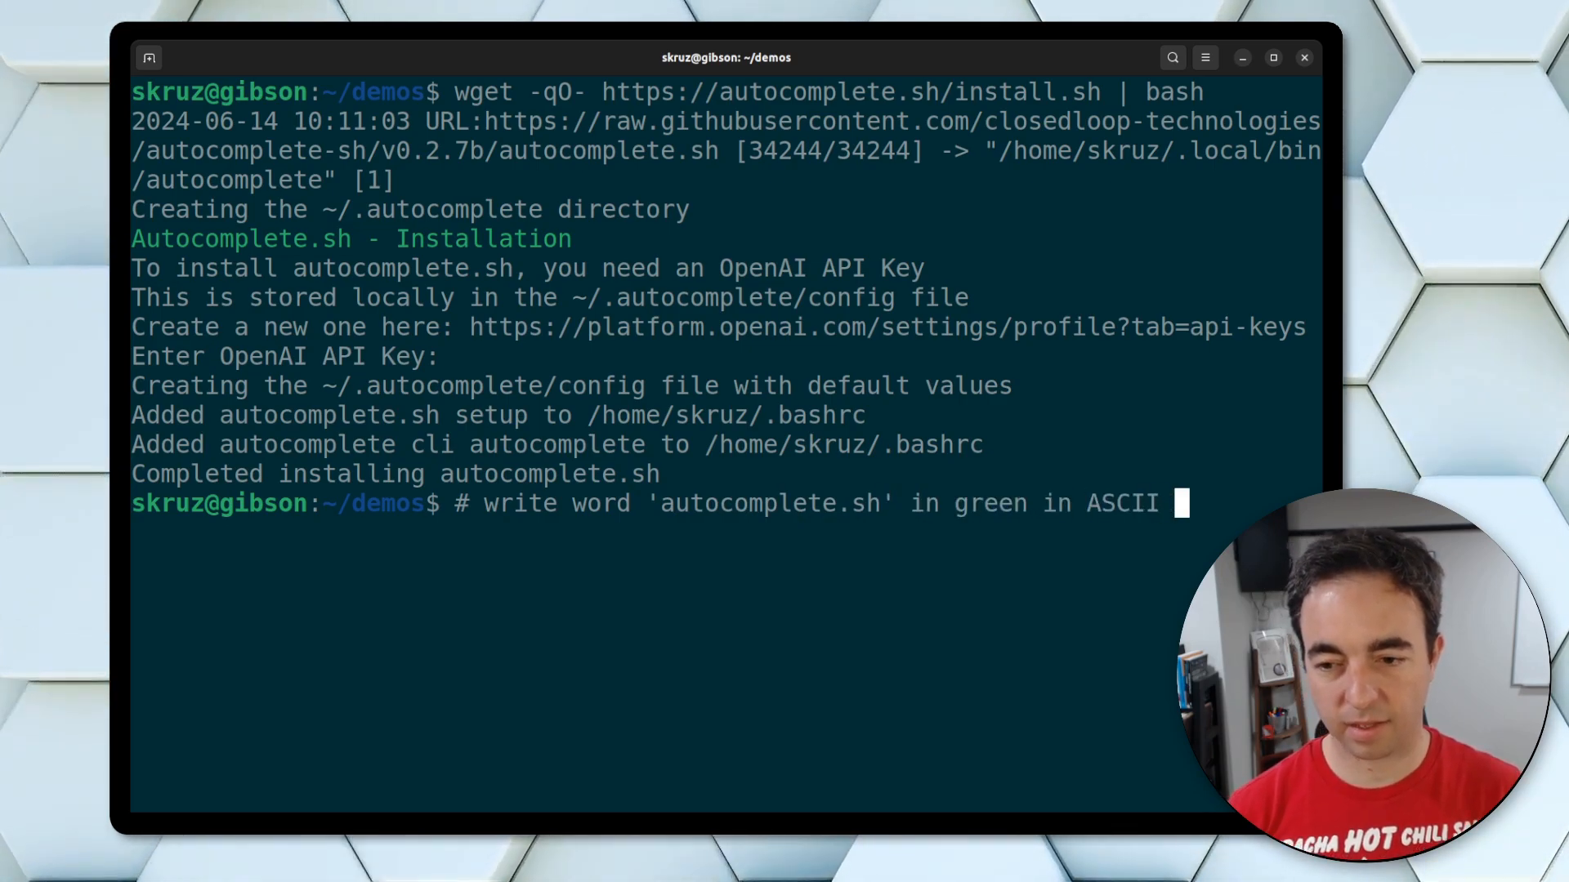
{"action": "type", "text": "c"}
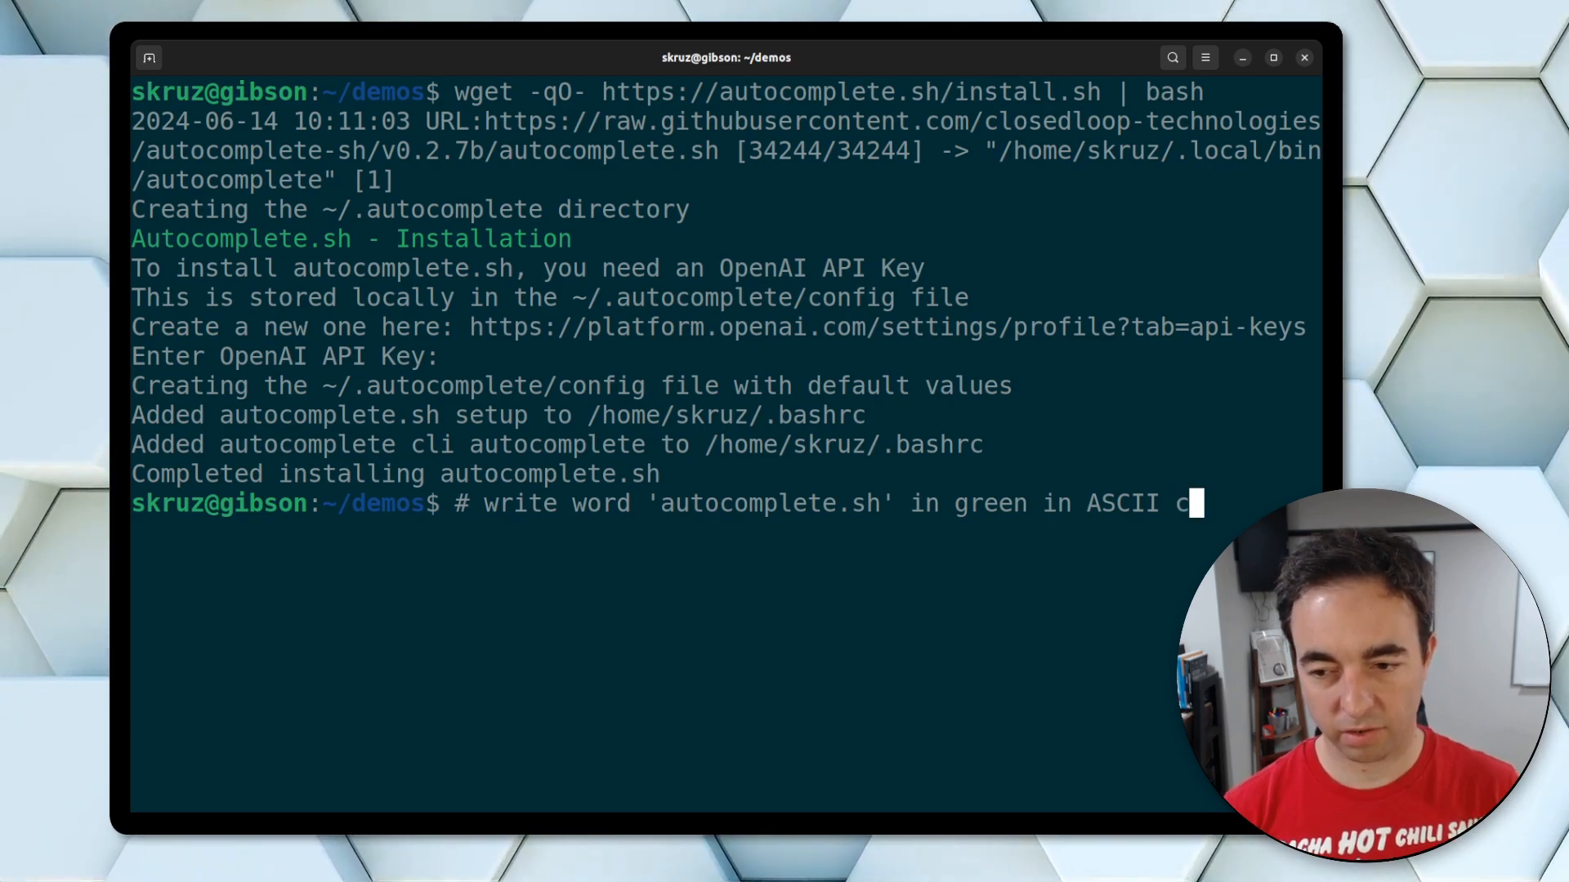
Request AI command suggestions for the green ASCII comment.
{"action": "key", "text": "Backspace"}
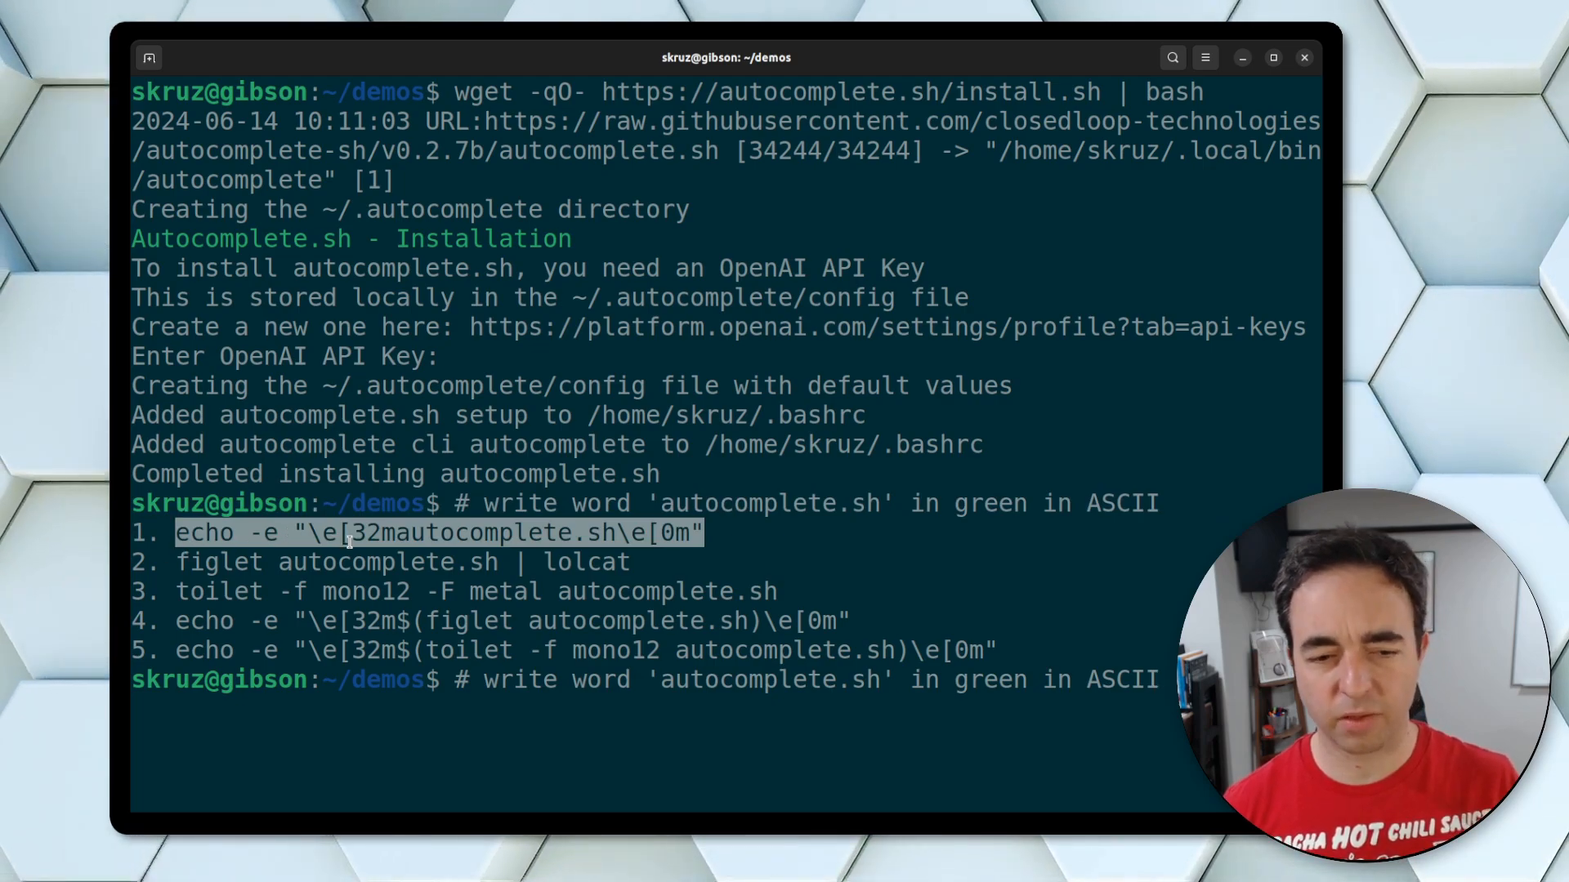
{"action": "mouse_move", "coordinate": [1160, 680]}
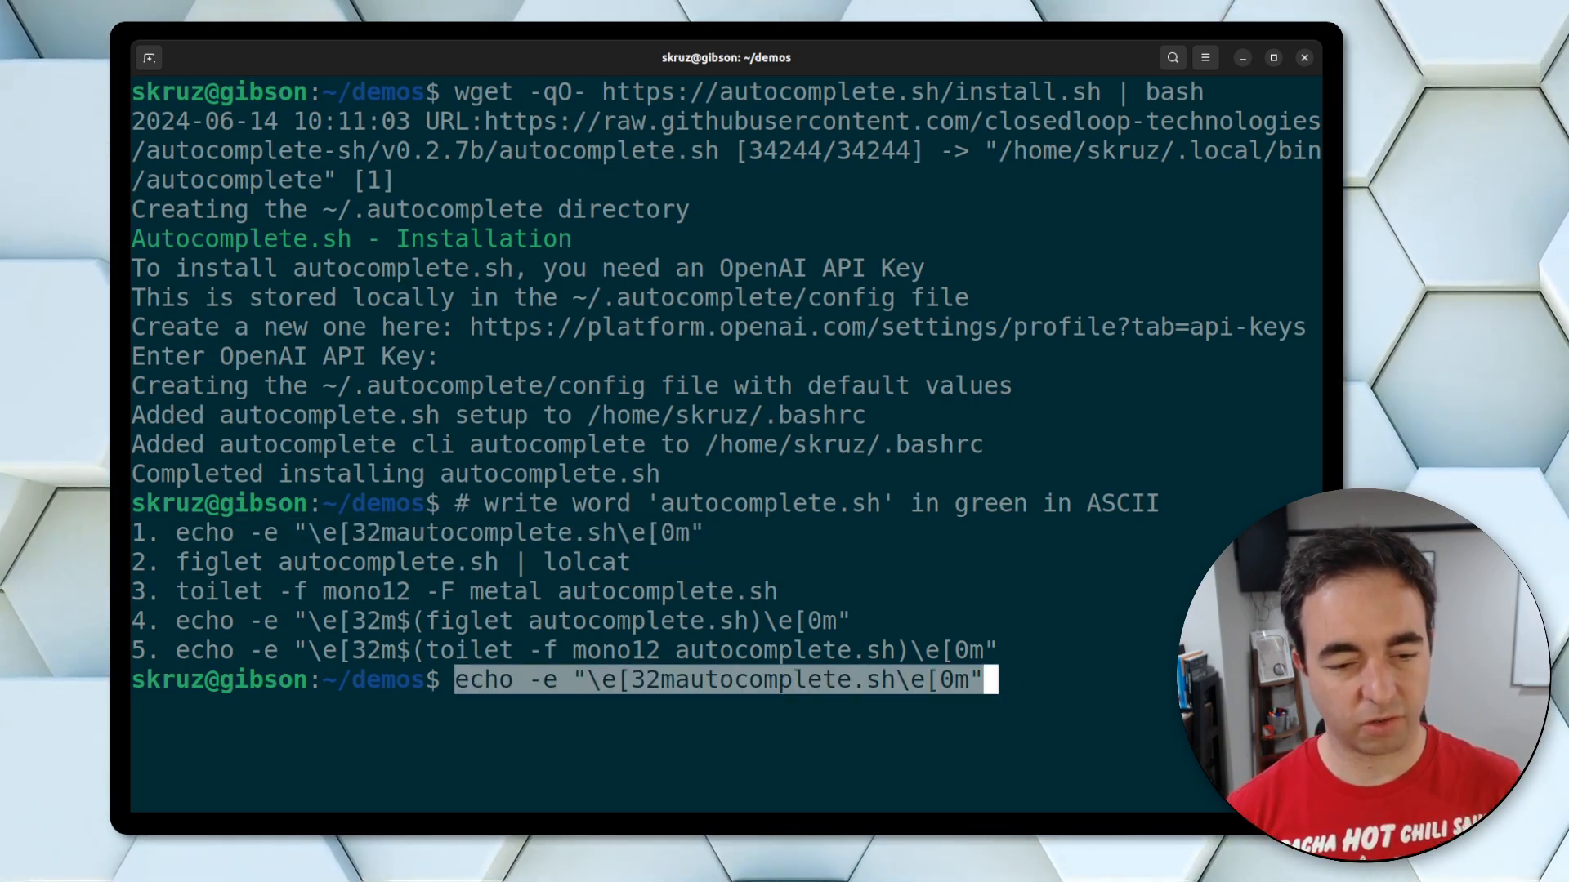
Run the green echo command, then figlet autocomplete.sh | lolcat for a rainbow banner.
{"action": "key", "text": "Return"}
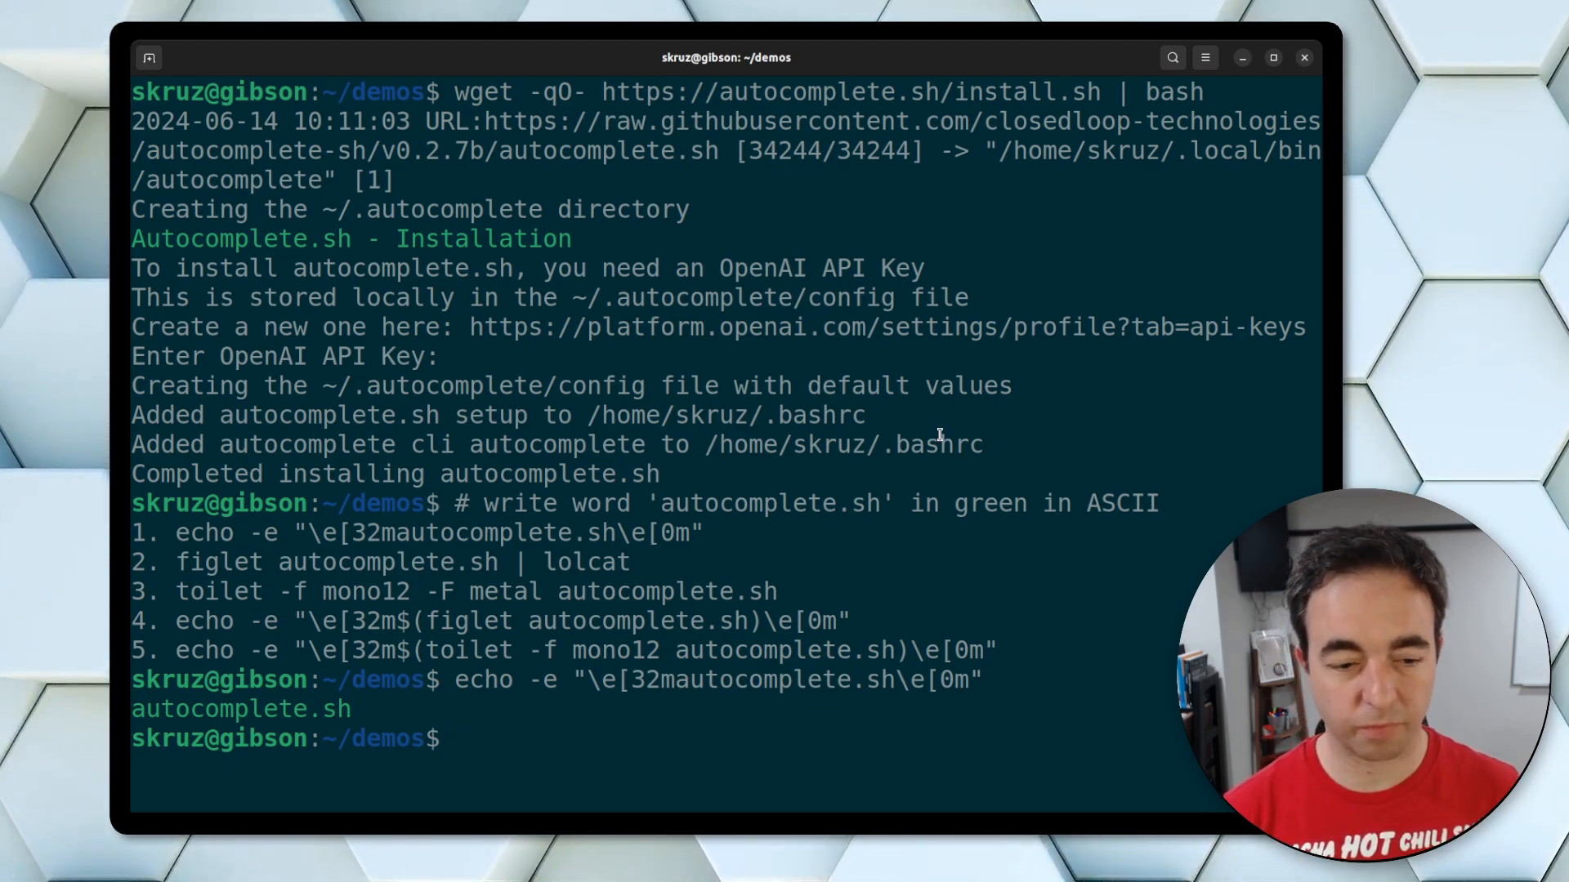
{"action": "type", "text": "figlet autocomplete.sh | lolcat"}
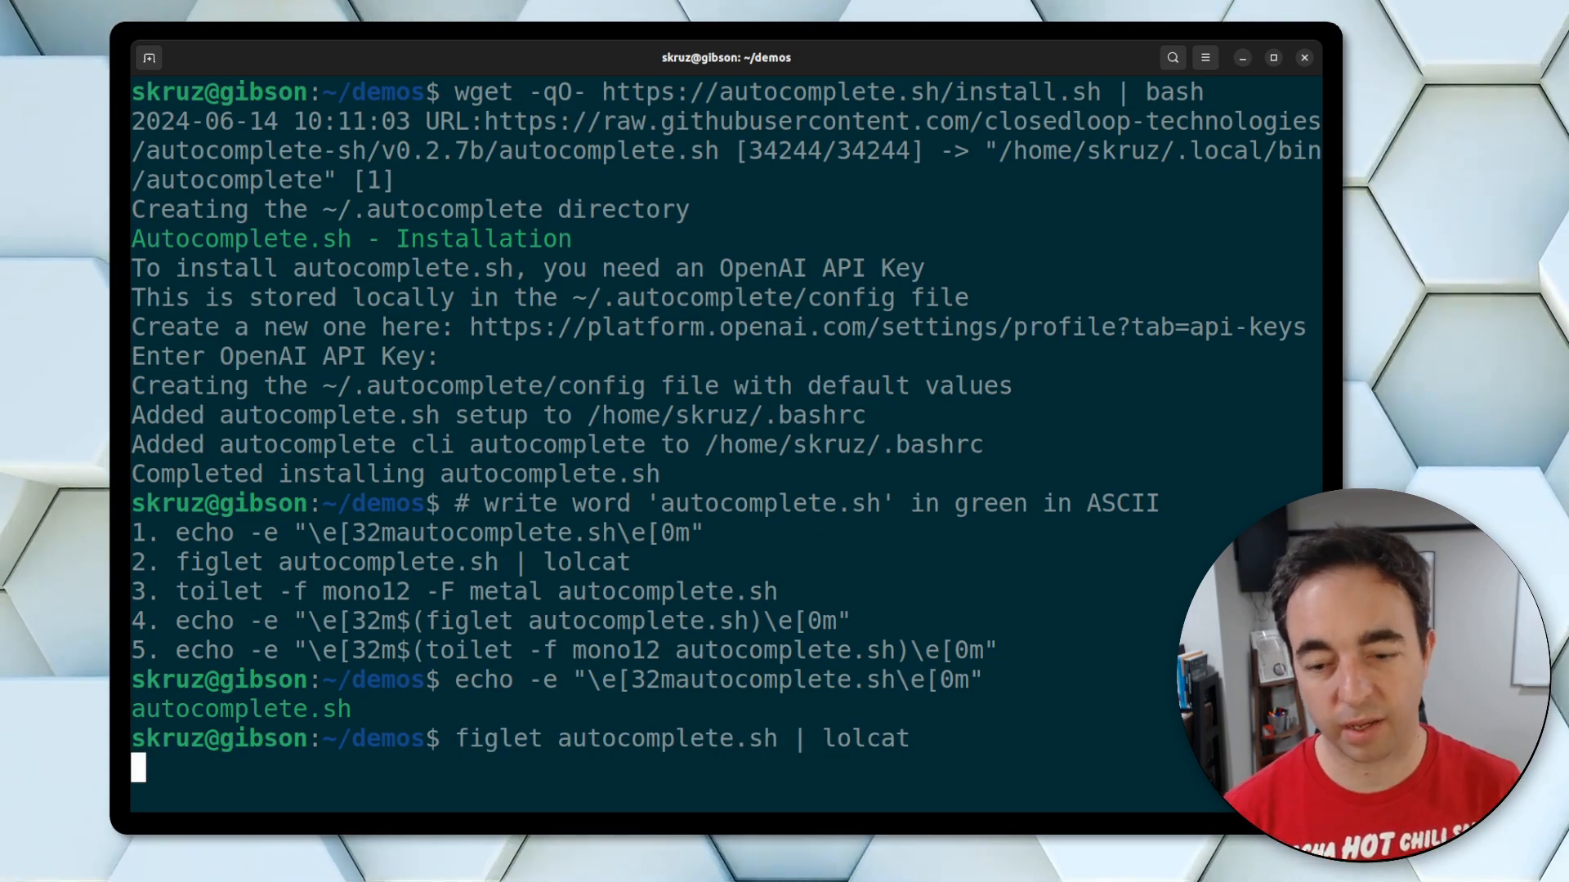
{"action": "key", "text": "Return"}
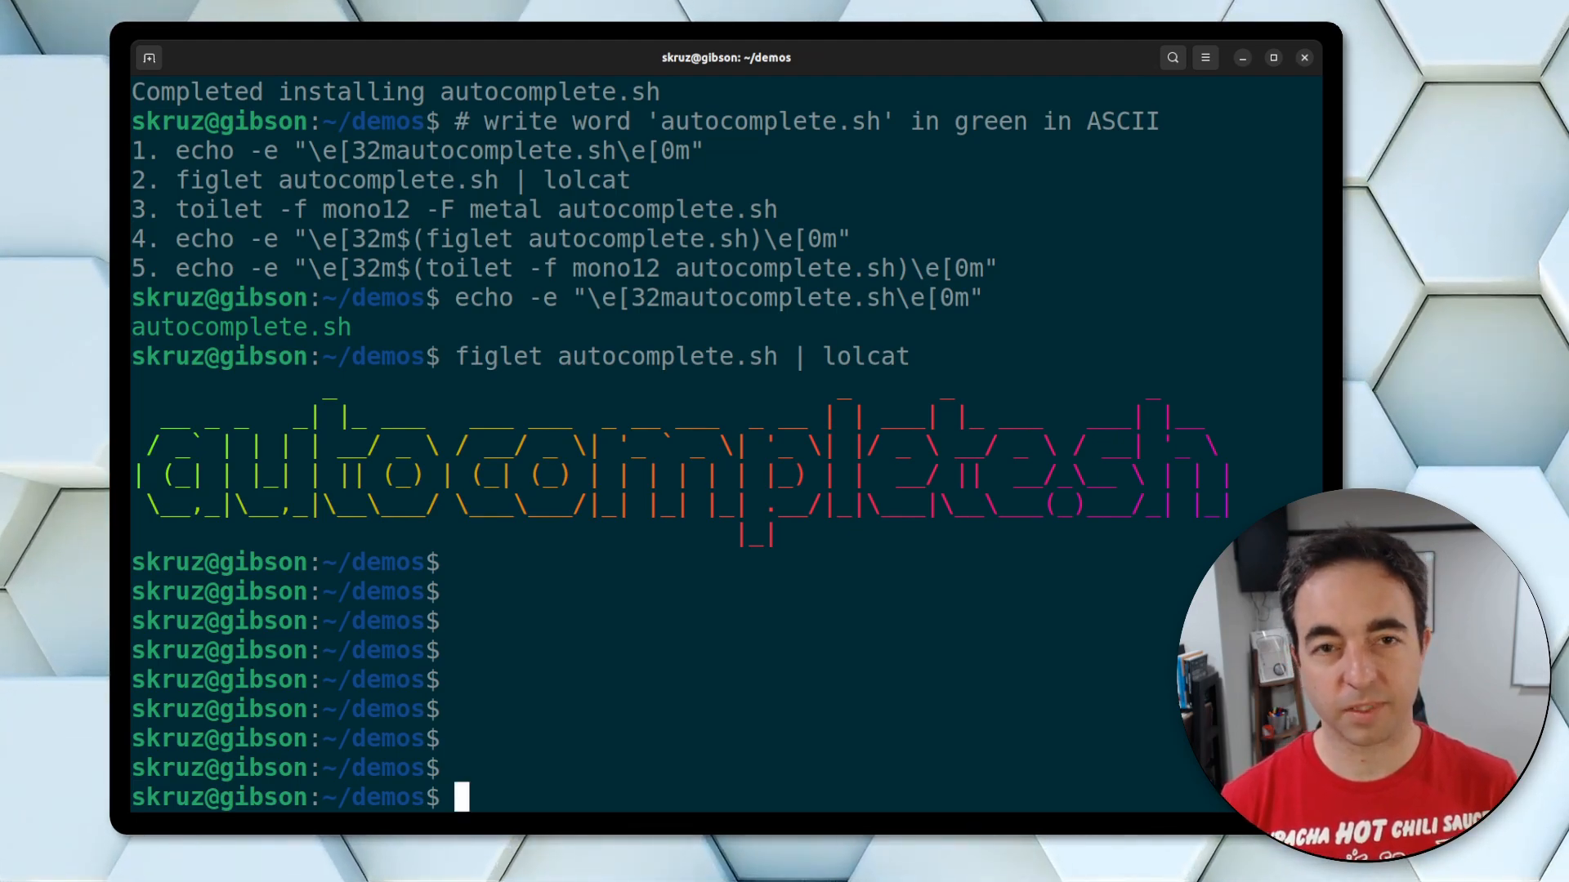
Write a '# show matrix streaming characters' comment and request AI suggestions for it.
{"action": "type", "text": "# what shou"}
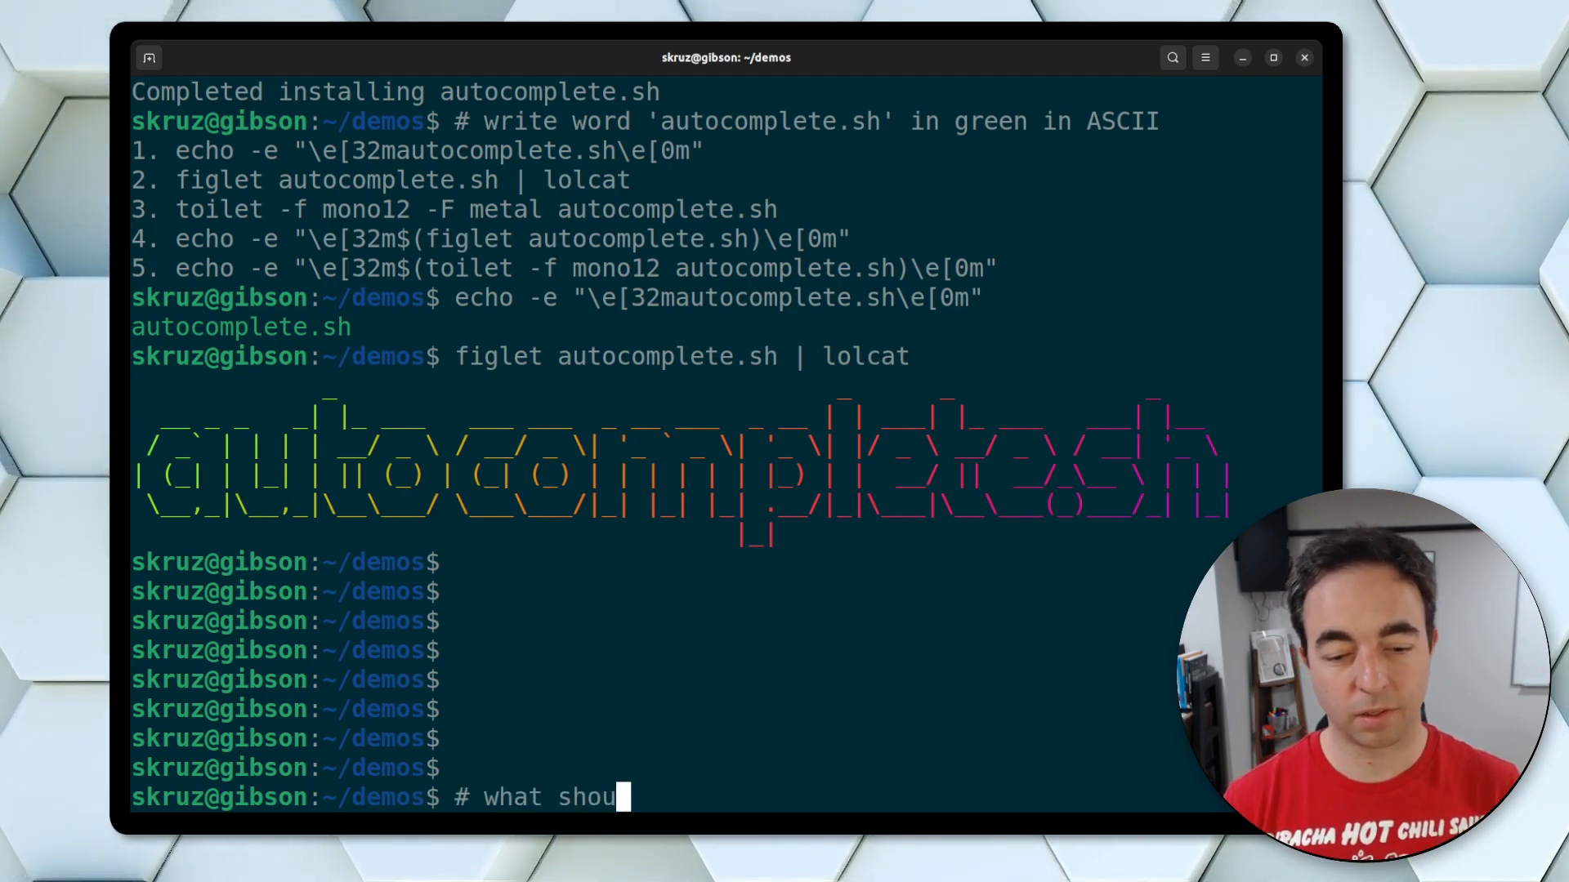
{"action": "type", "text": "ld I do next?"}
{"action": "type", "text": "# show"}
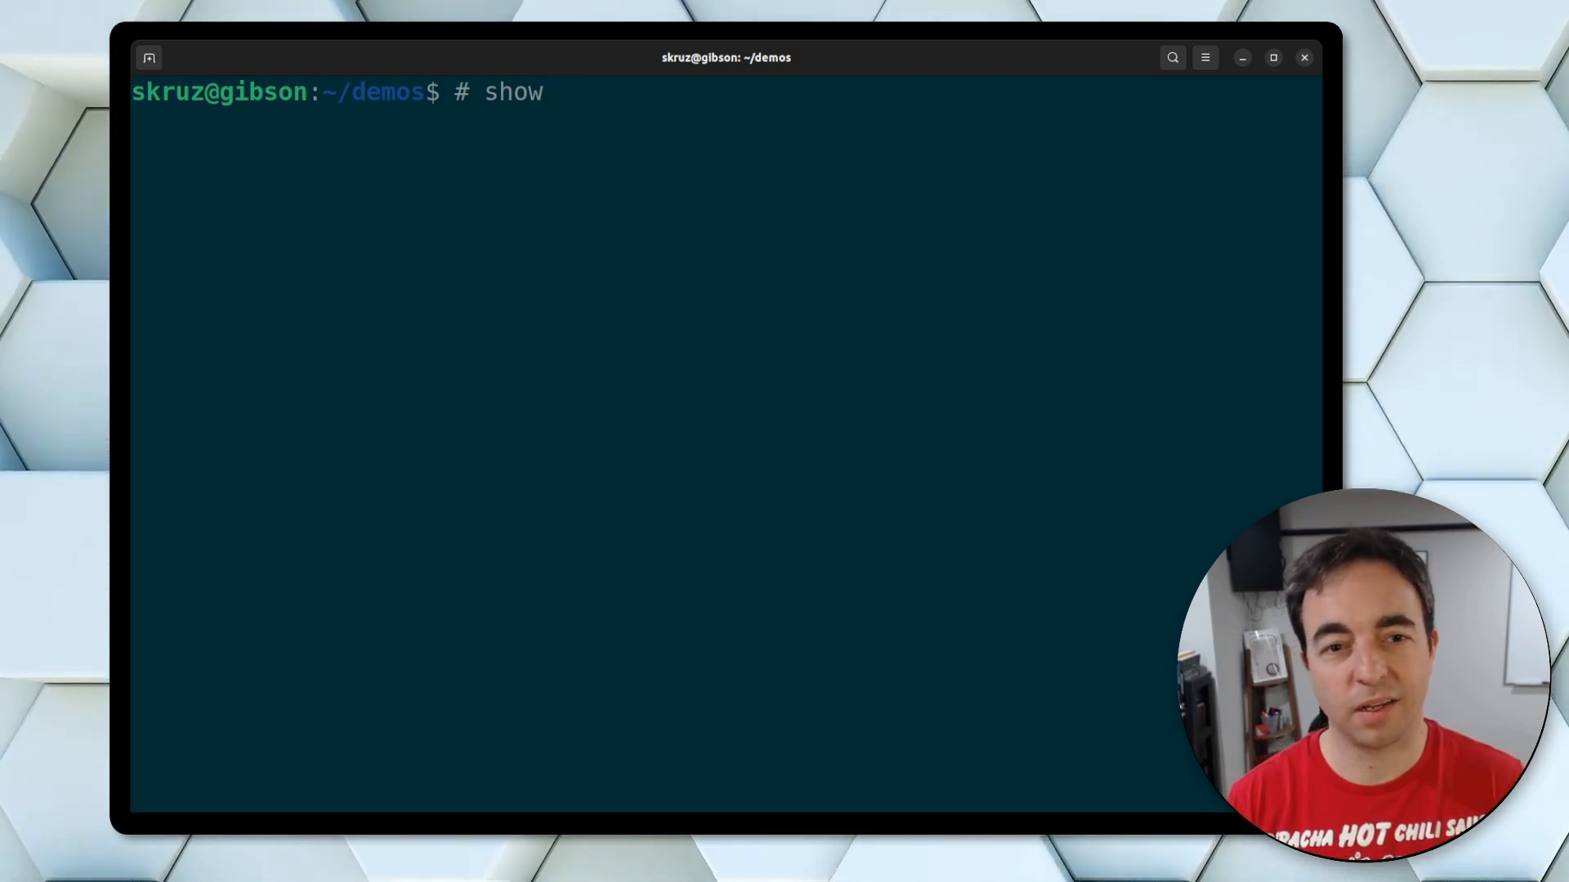
{"action": "type", "text": "matrix"}
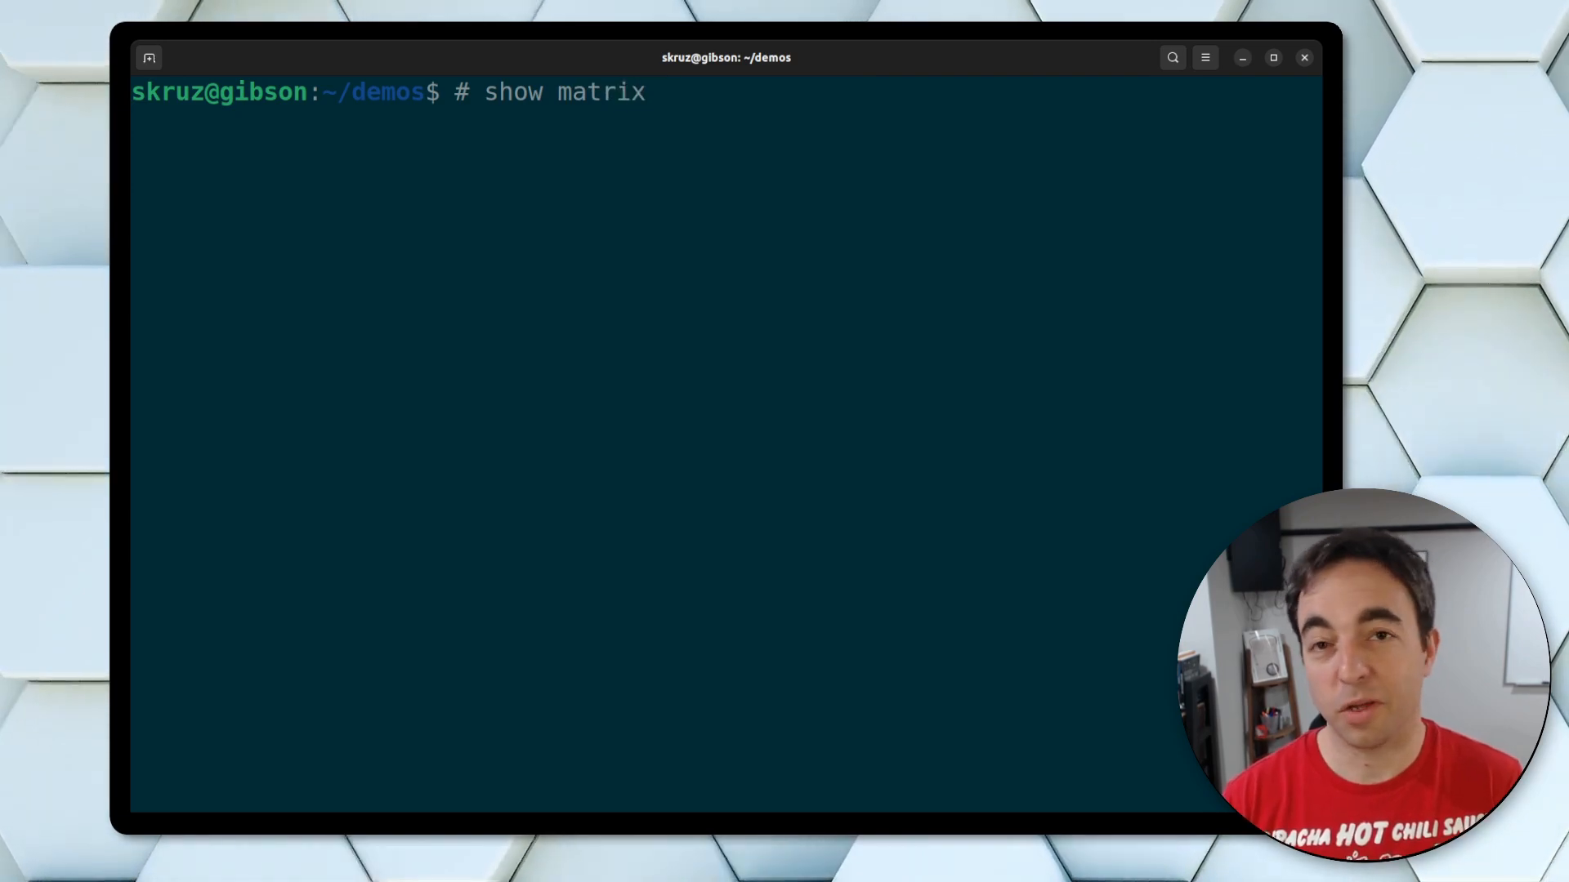
{"action": "type", "text": "streaming char"}
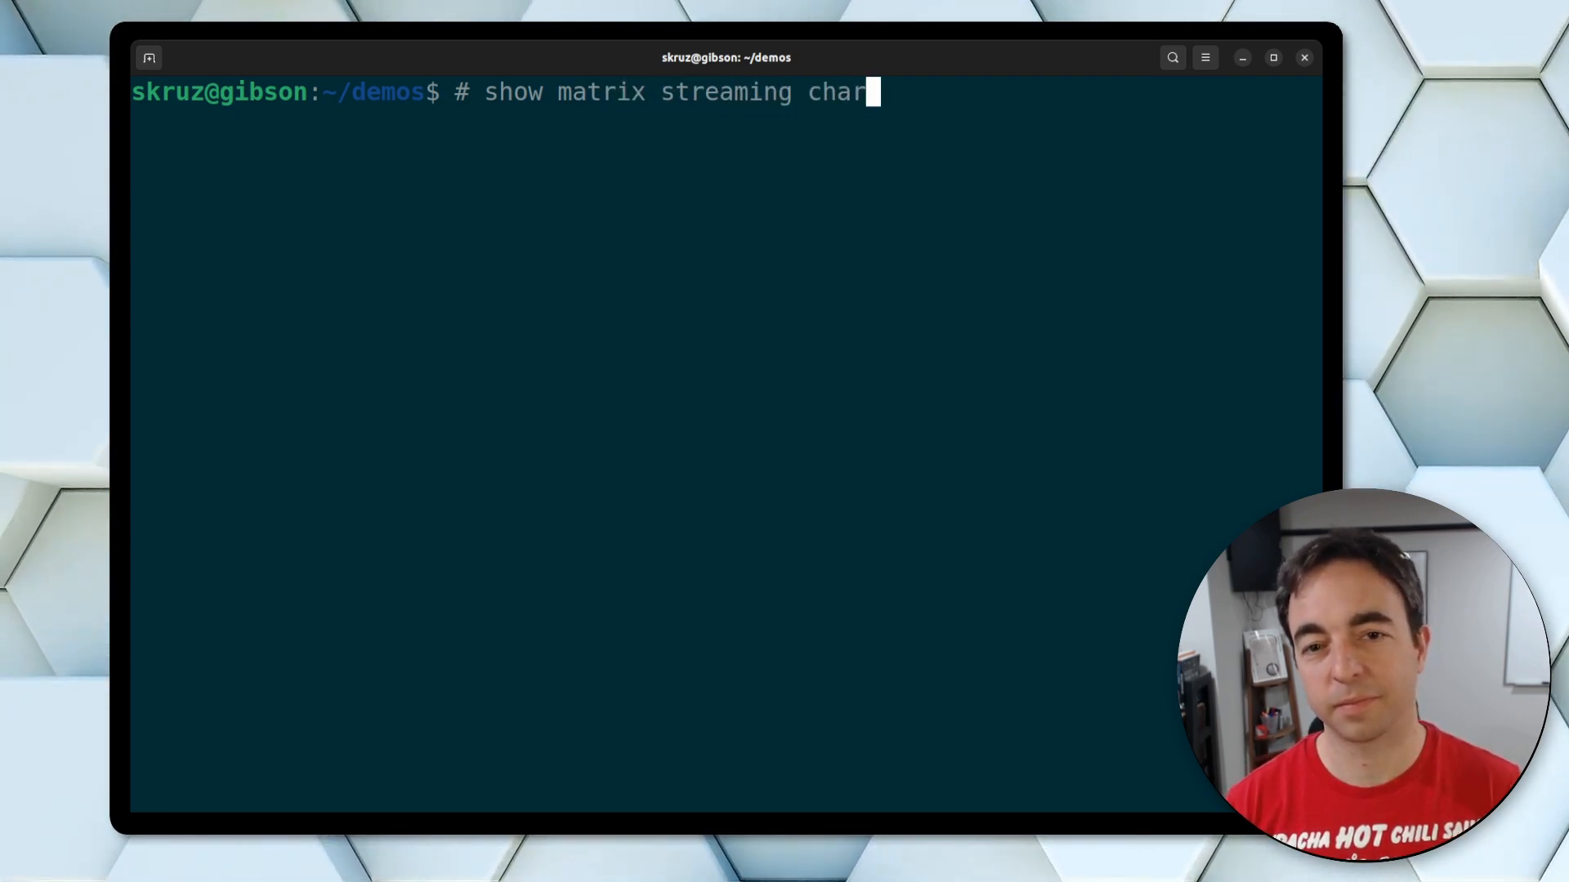
{"action": "type", "text": "acters"}
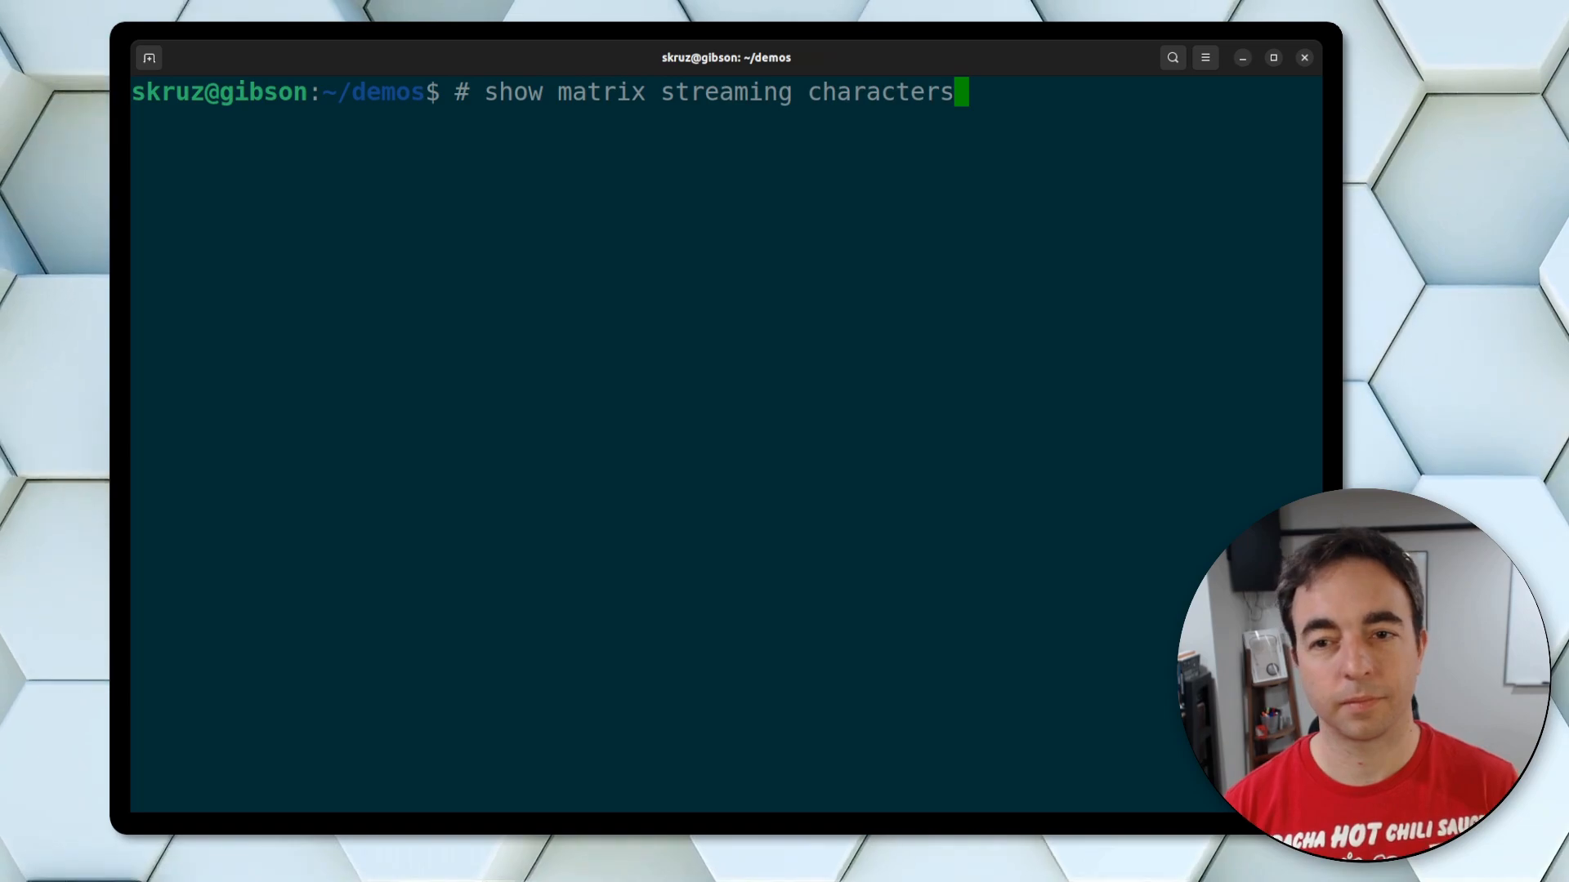
{"action": "key", "text": "Return"}
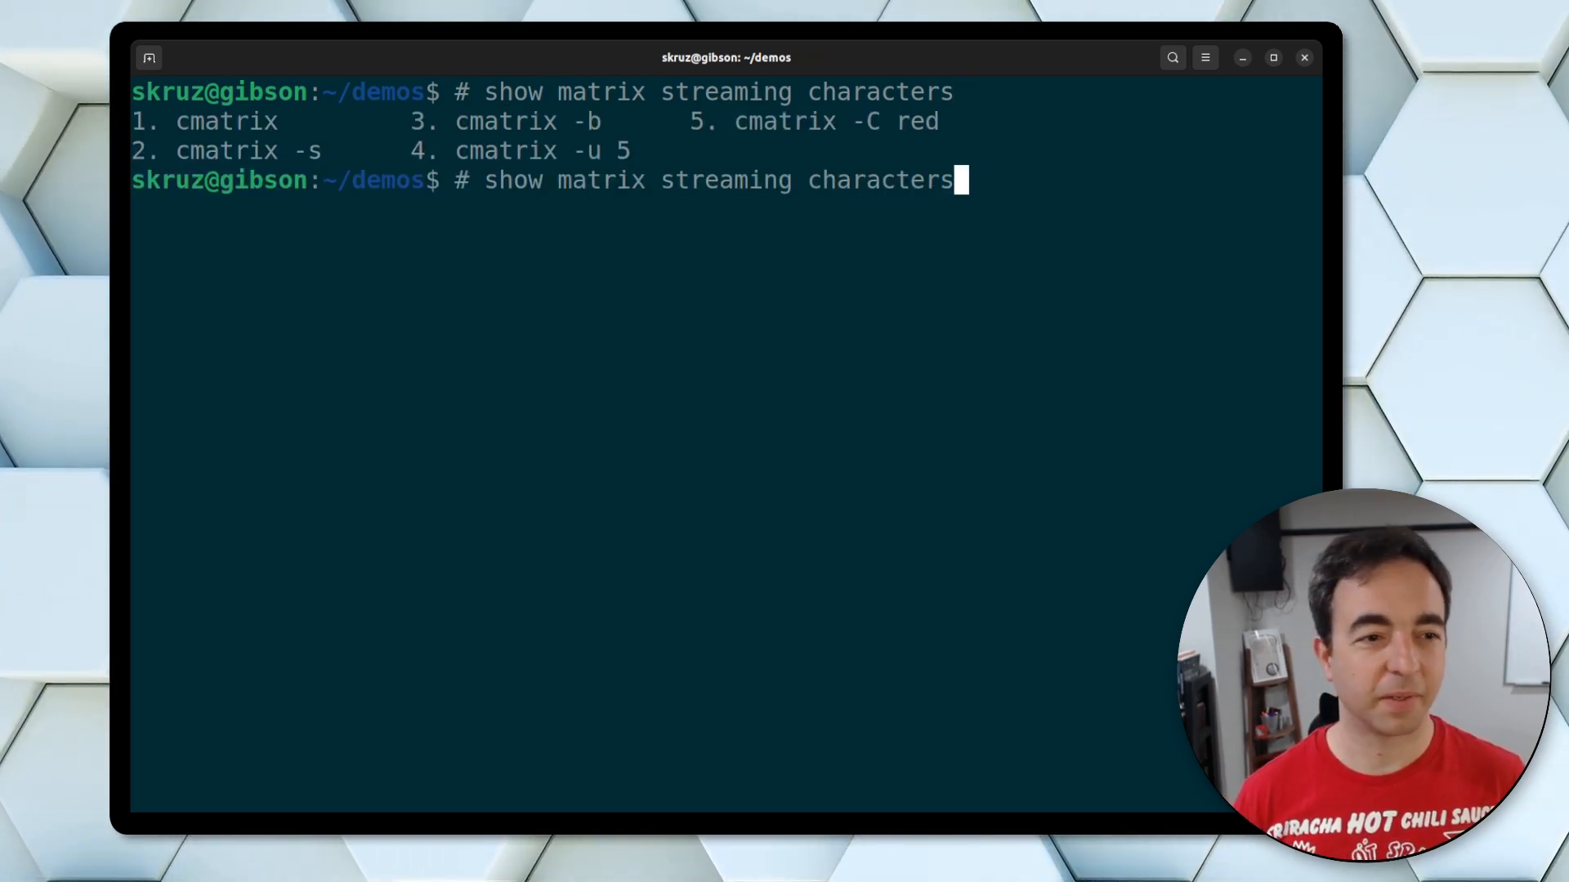
Run cmatrix so green characters rain down the terminal window.
{"action": "type", "text": "cm"}
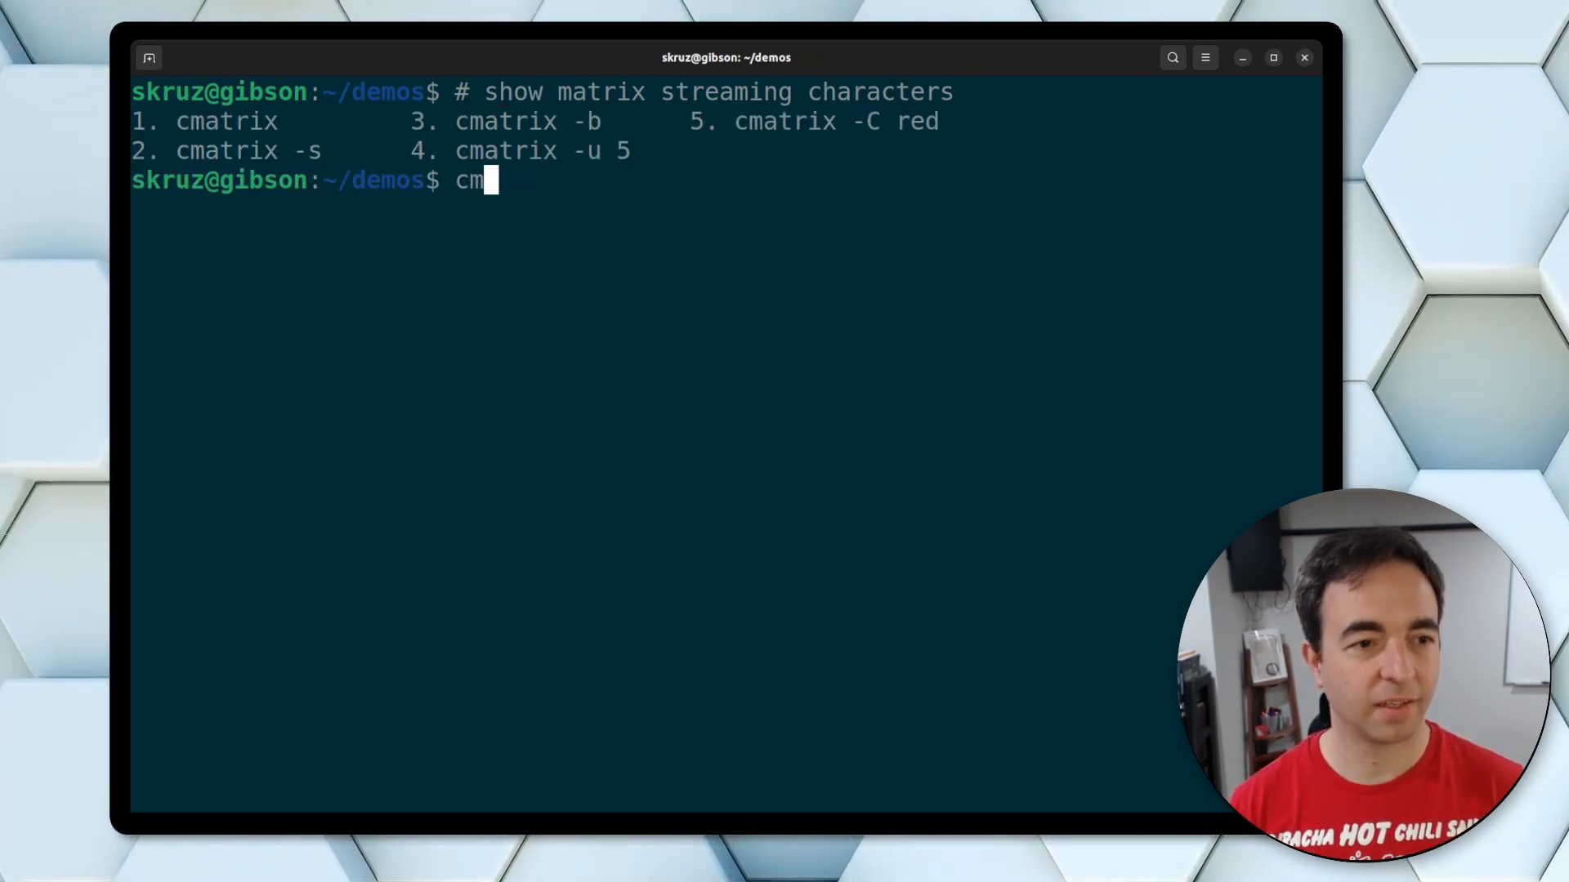
{"action": "key", "text": "Return"}
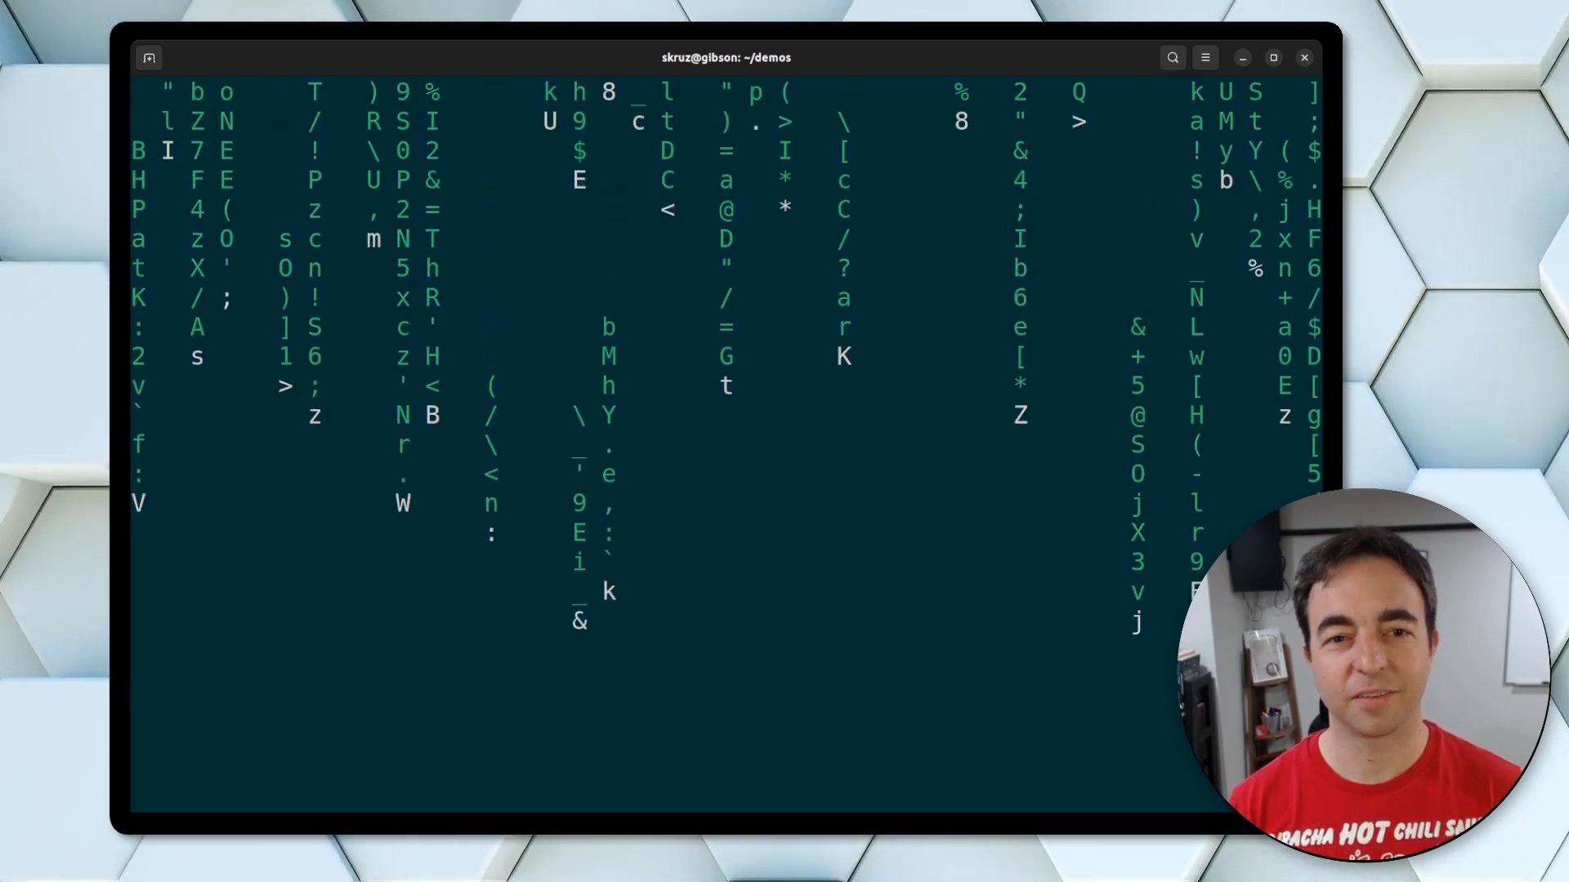